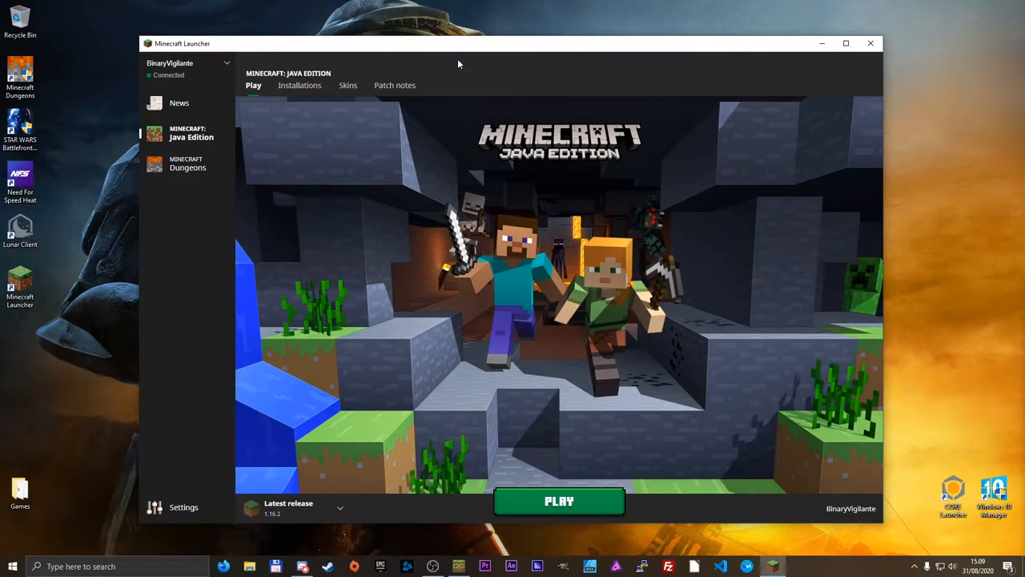
mouse_move(188, 163)
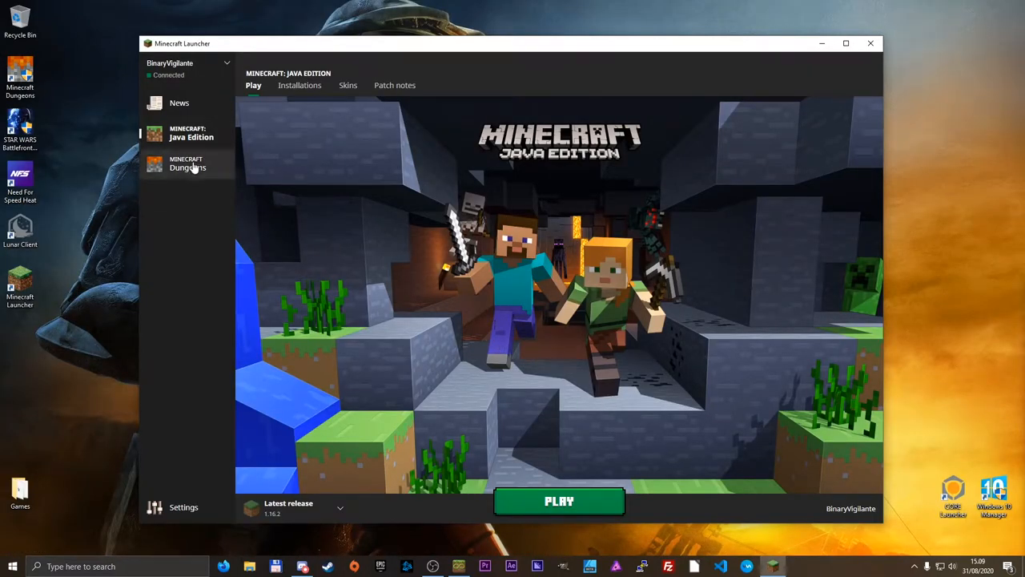
mouse_move(191, 132)
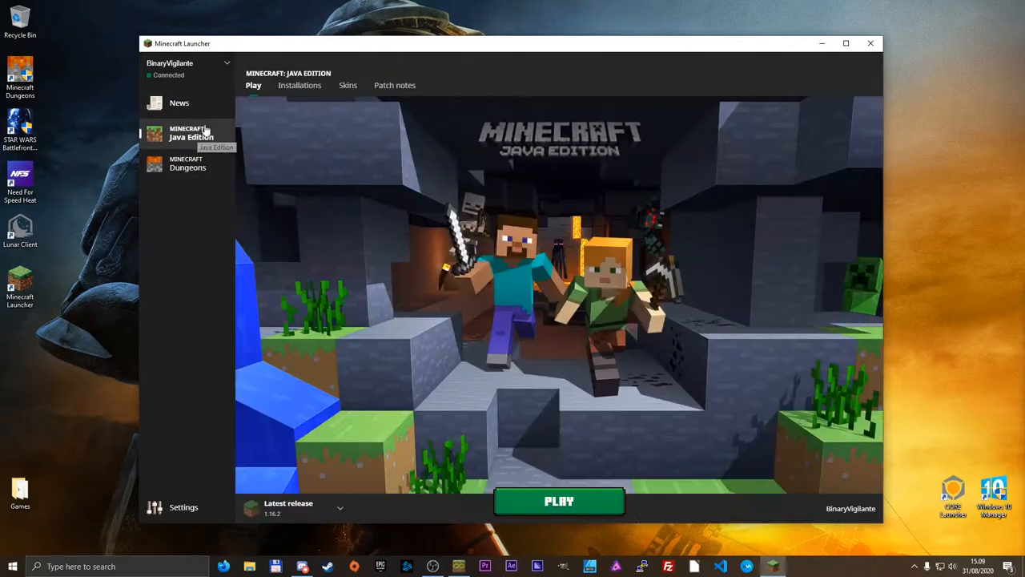
Flip through the installed versions, skin library and patch notes pages, then return to the play page.
click(299, 85)
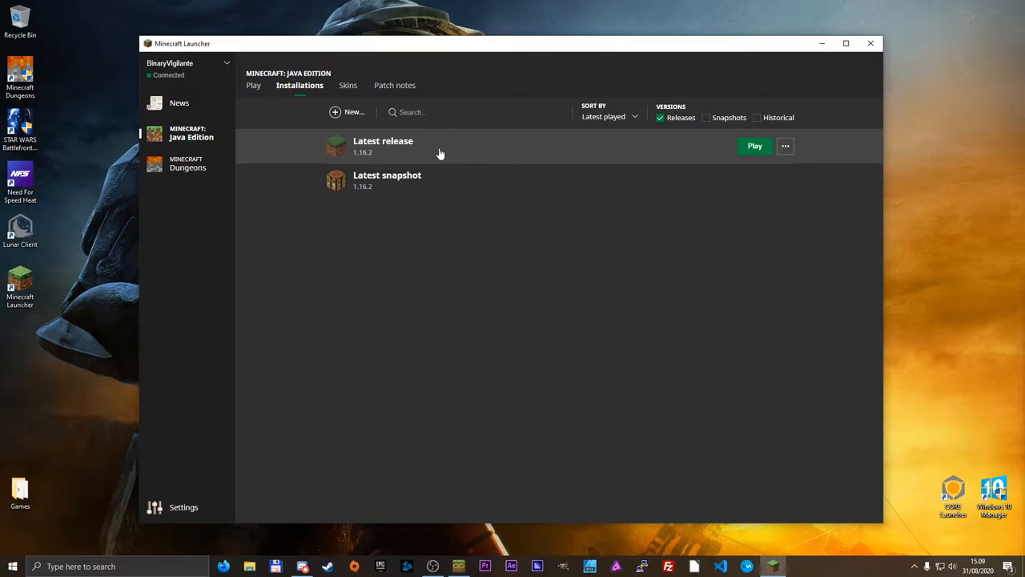
click(348, 85)
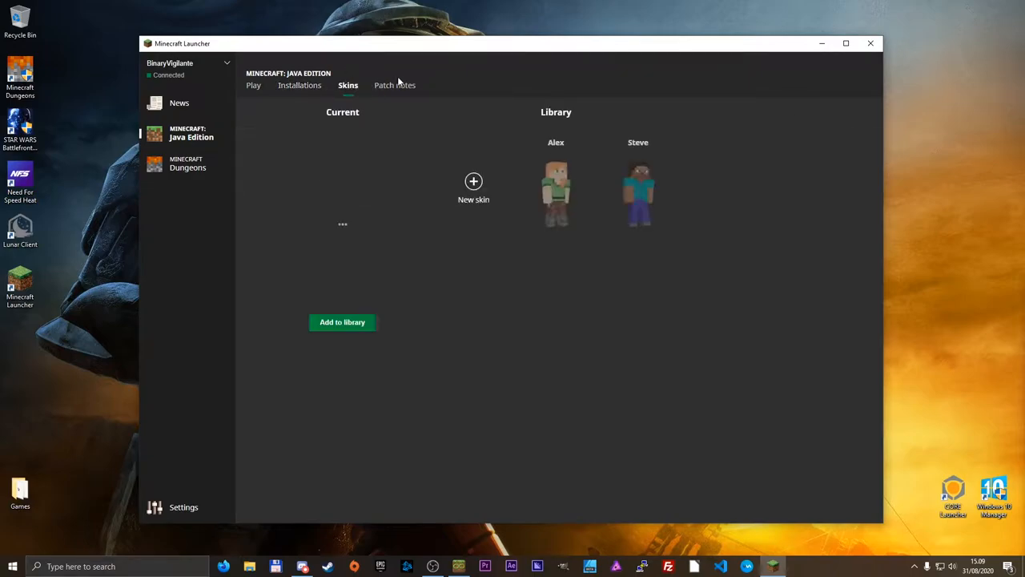
click(394, 85)
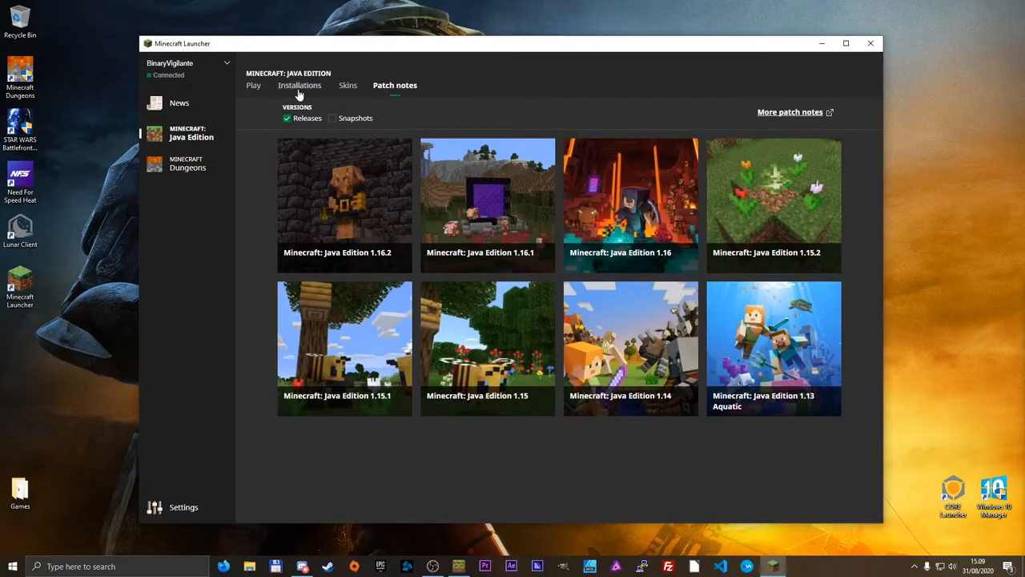
click(253, 85)
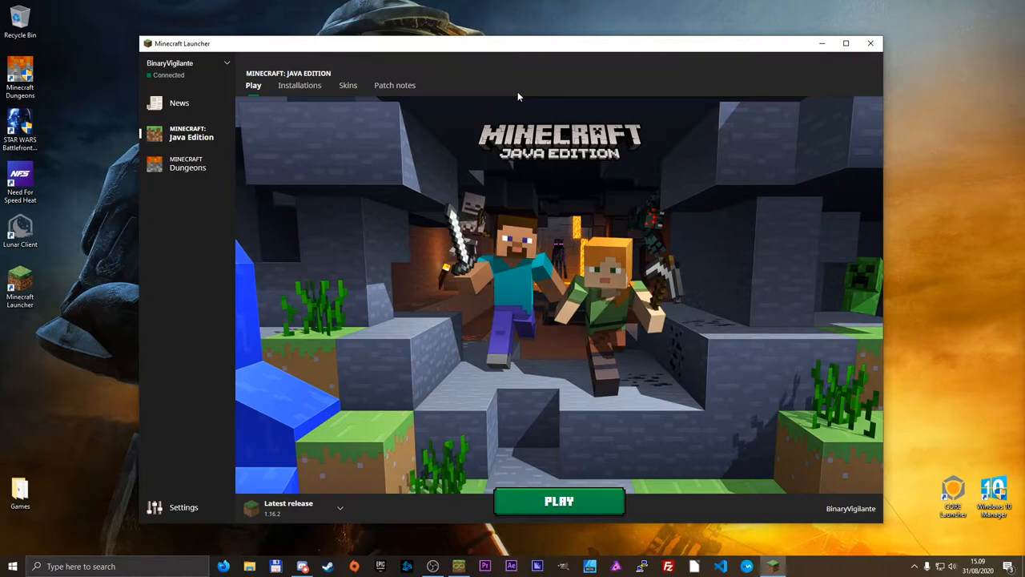
mouse_move(522, 93)
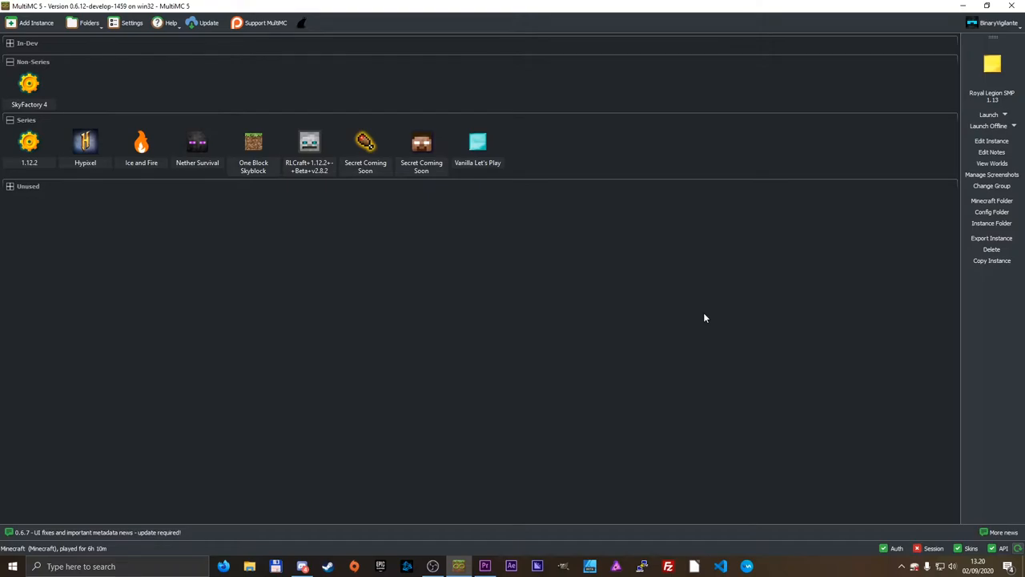
mouse_move(420, 250)
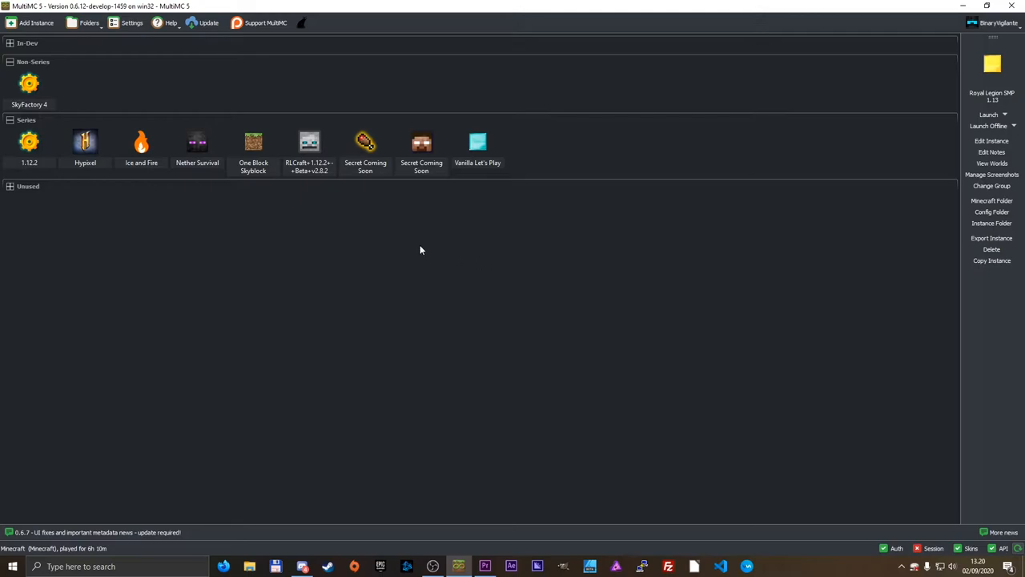
mouse_move(417, 237)
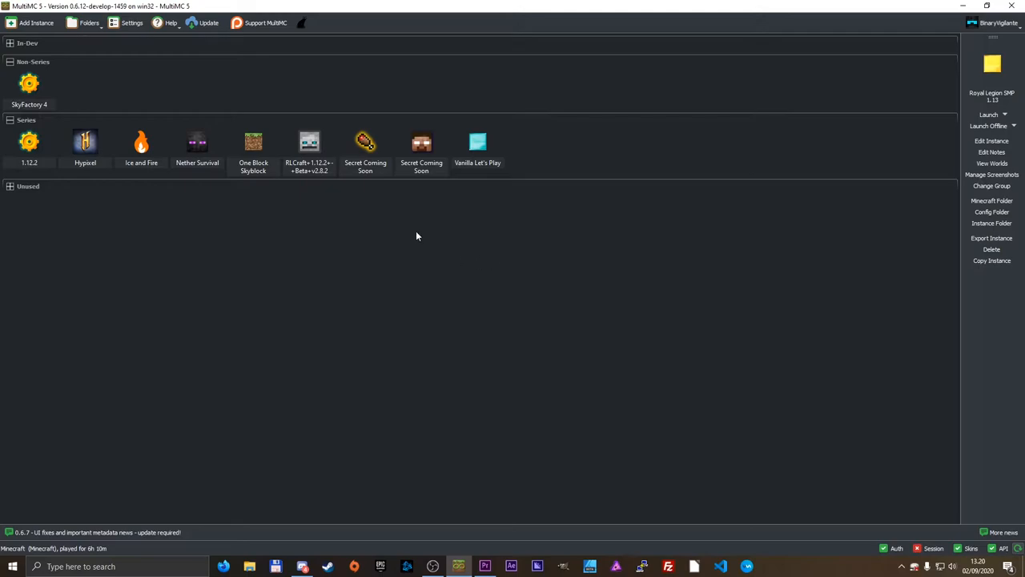
mouse_move(211, 213)
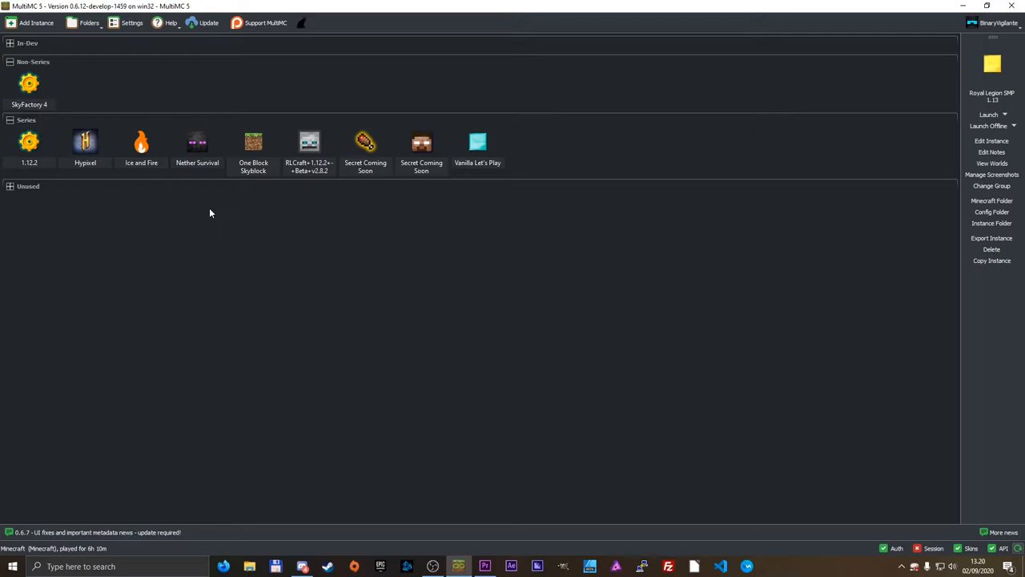
mouse_move(179, 194)
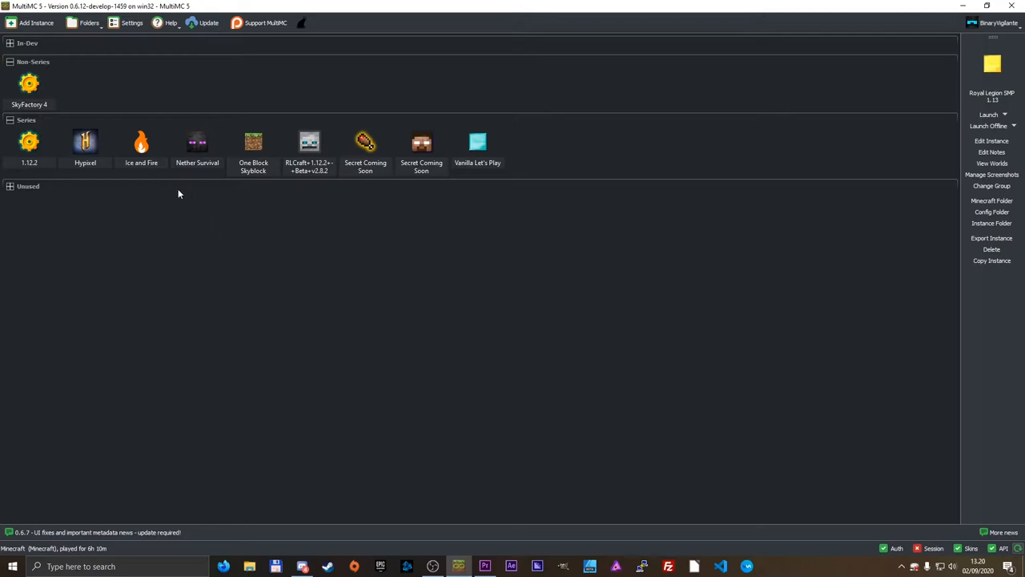
Select the Ice and Fire, Nether Survival, One Block Skyblock and Hypixel instances in turn in the library.
click(141, 141)
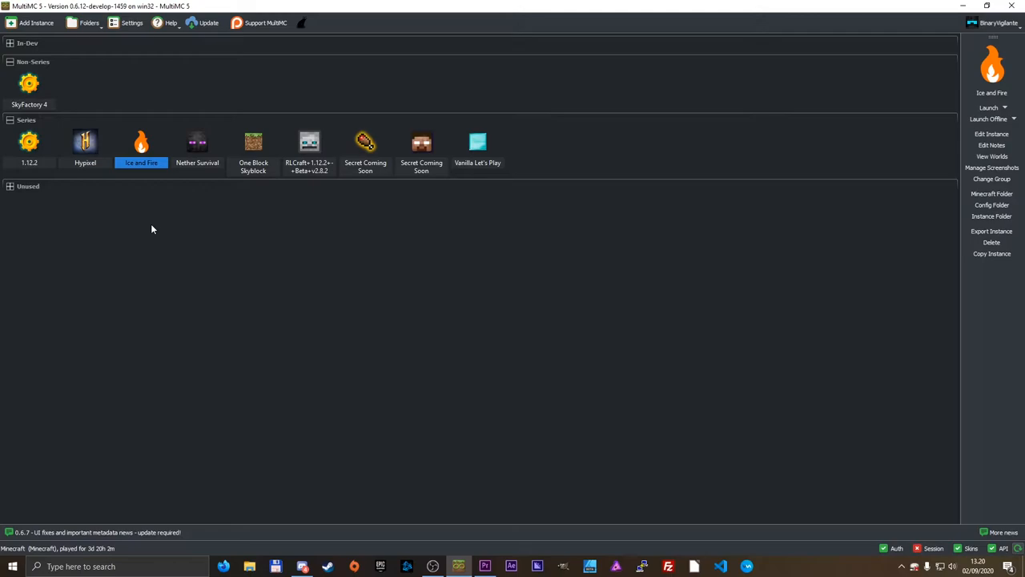
click(197, 147)
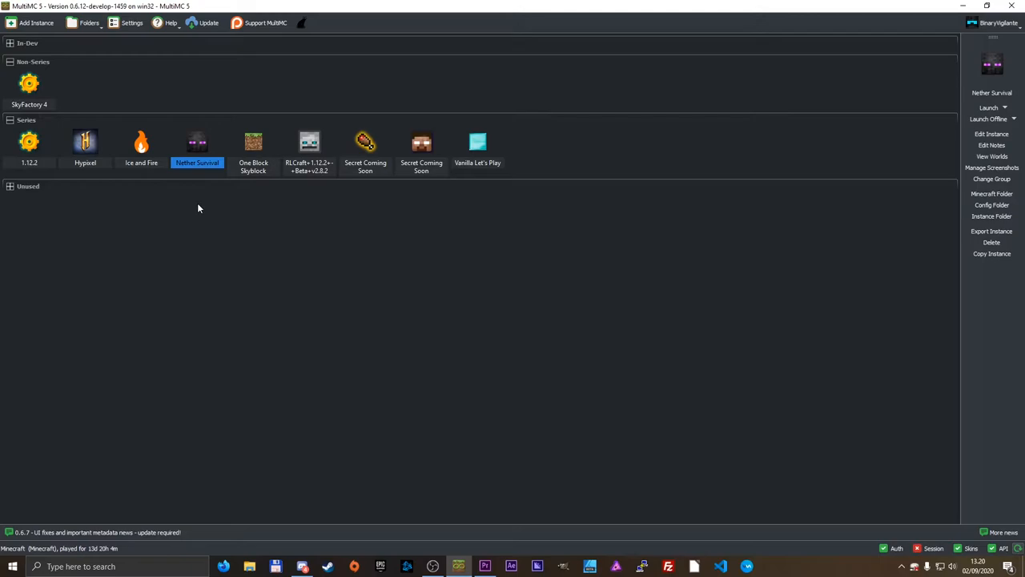
mouse_move(231, 170)
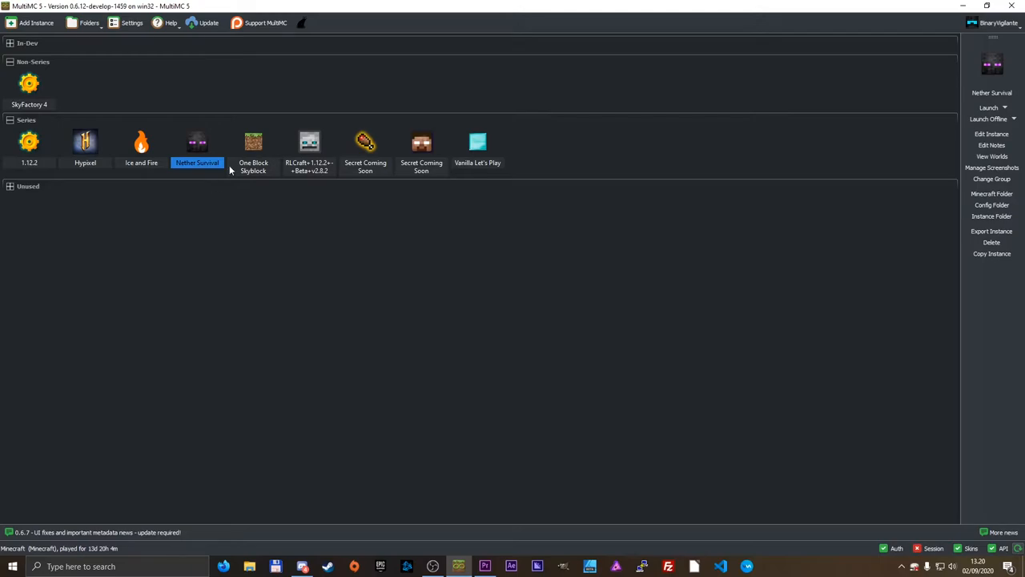
click(253, 147)
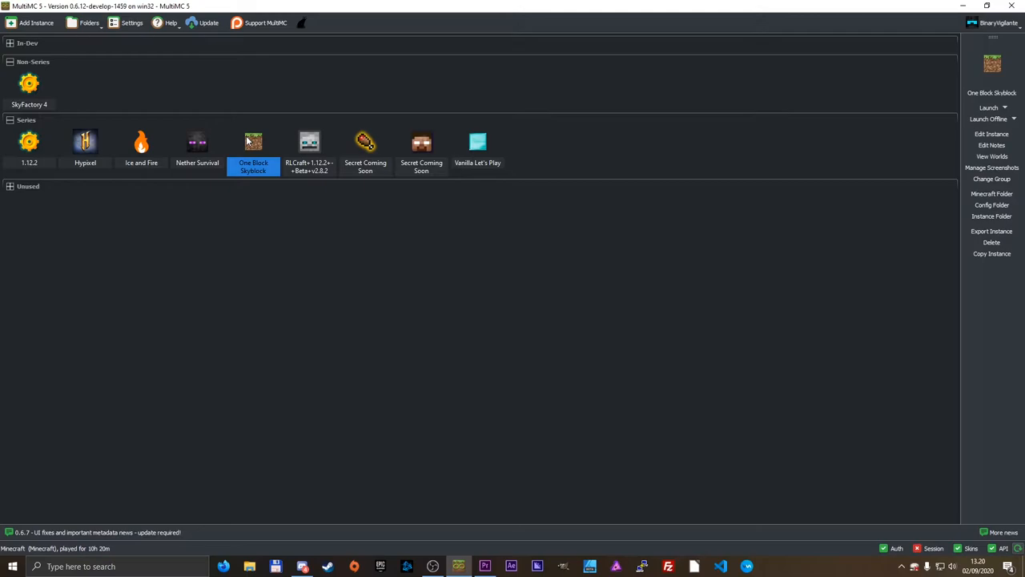
click(141, 147)
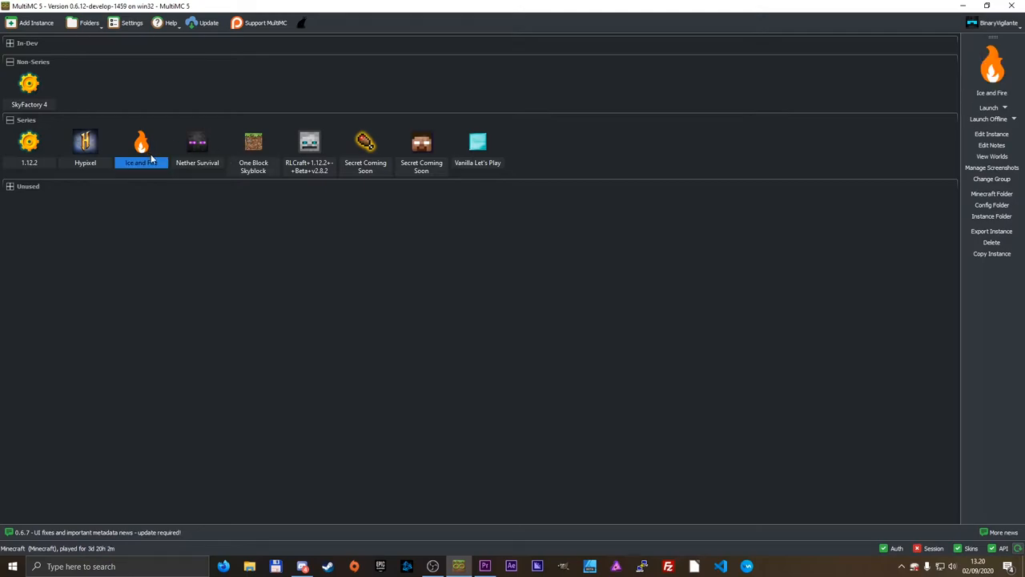
mouse_move(234, 282)
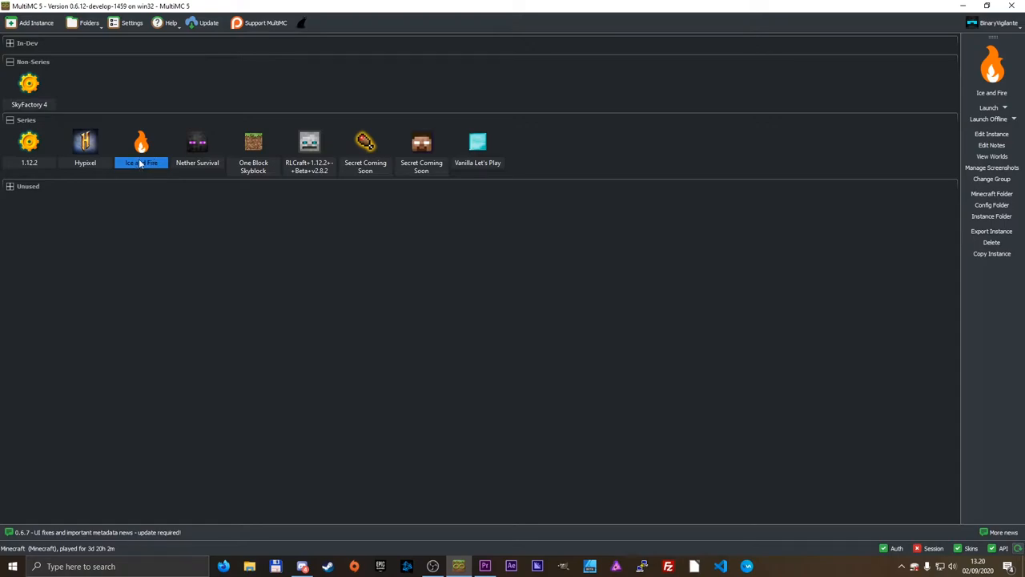
click(197, 148)
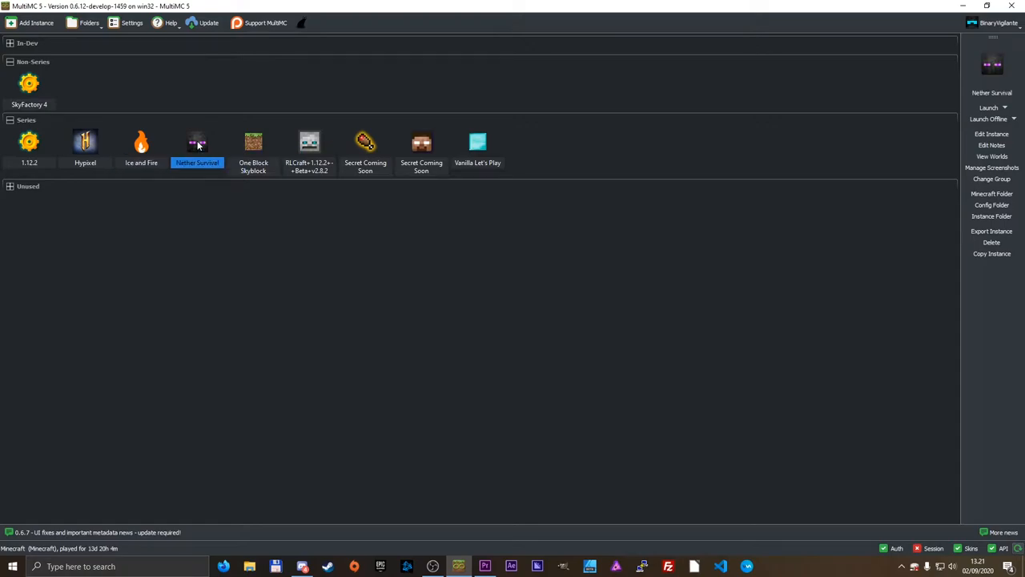
mouse_move(197, 144)
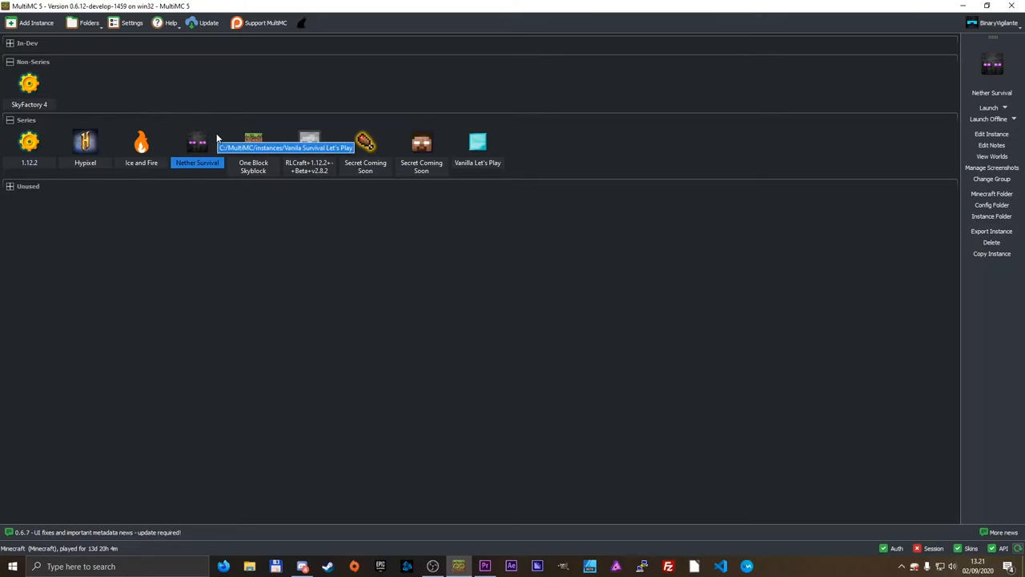
mouse_move(226, 109)
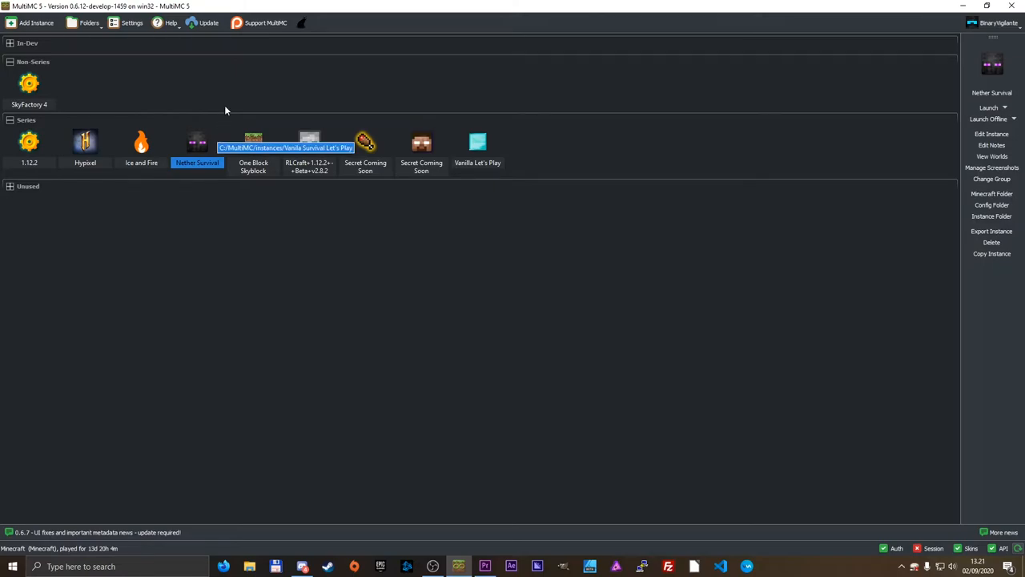
mouse_move(144, 243)
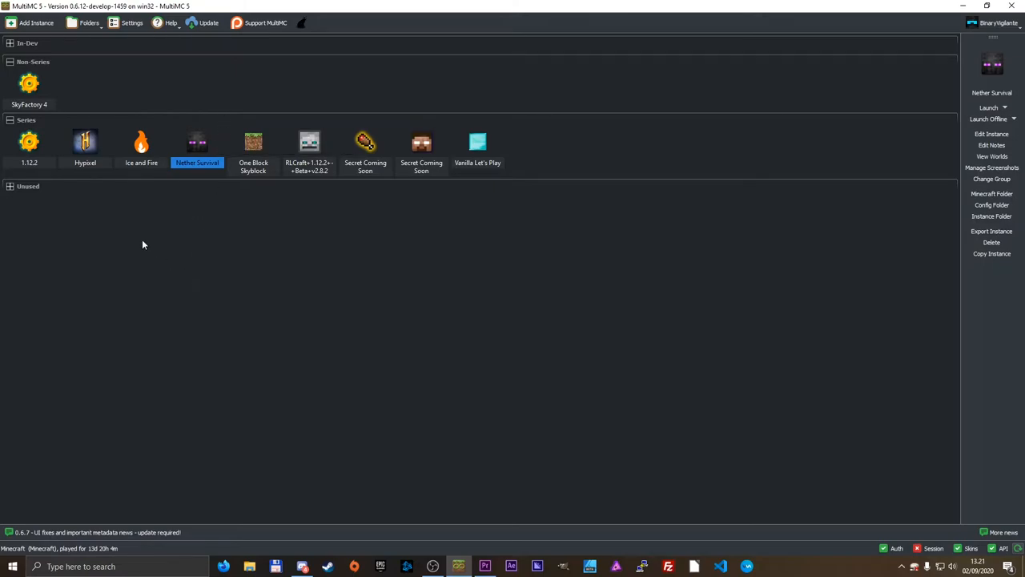
mouse_move(179, 257)
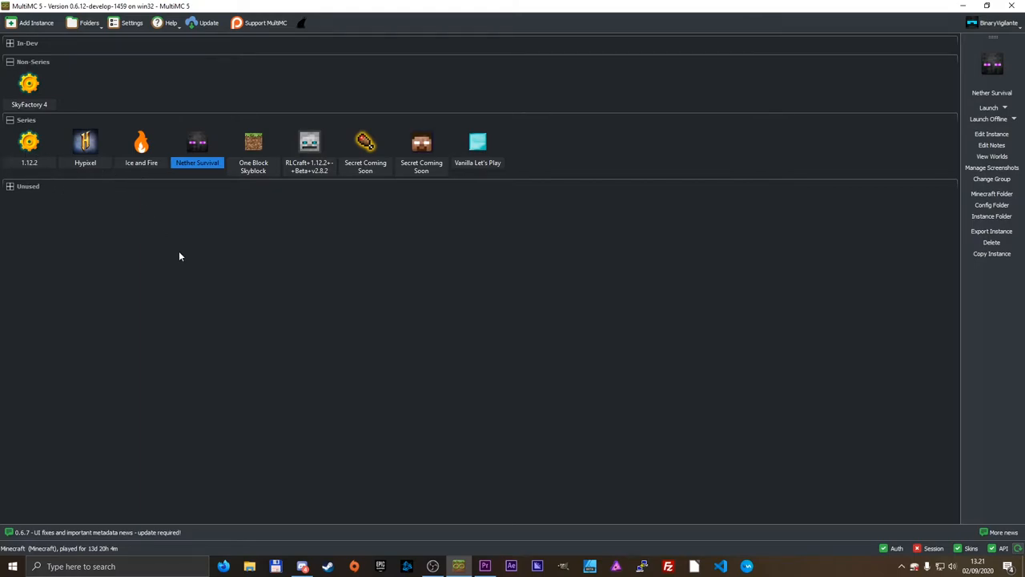
click(85, 147)
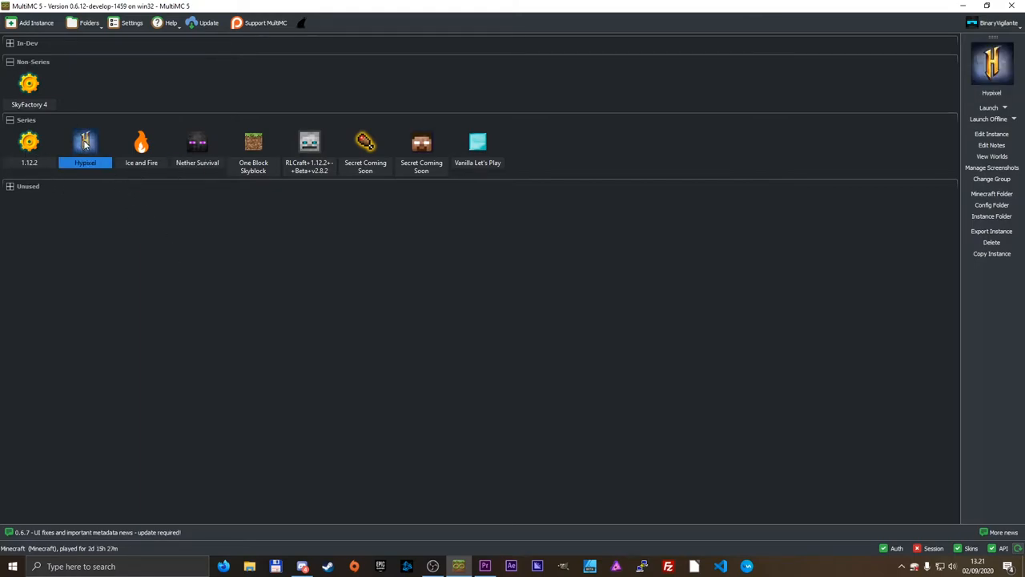
mouse_move(145, 263)
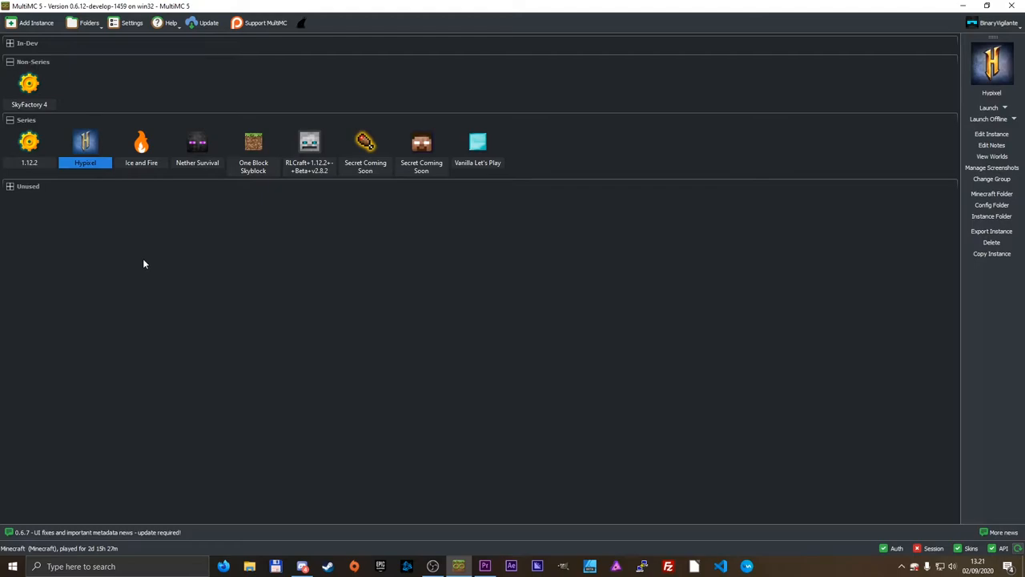
mouse_move(169, 182)
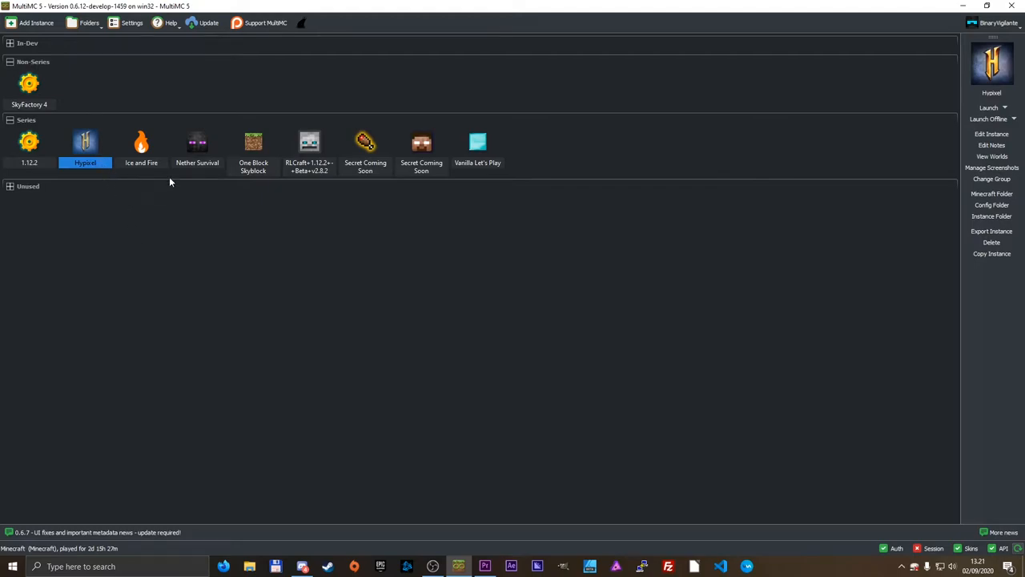
click(253, 147)
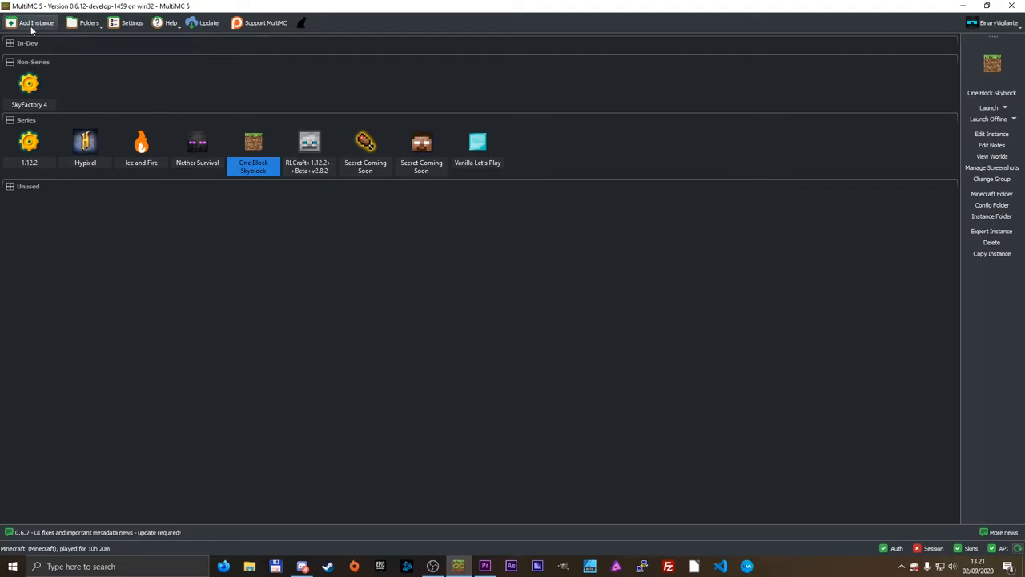
Browse FTB Legacy public and third-party modpacks and the Twitch RLCraft search in Add Instance, then close it.
click(36, 22)
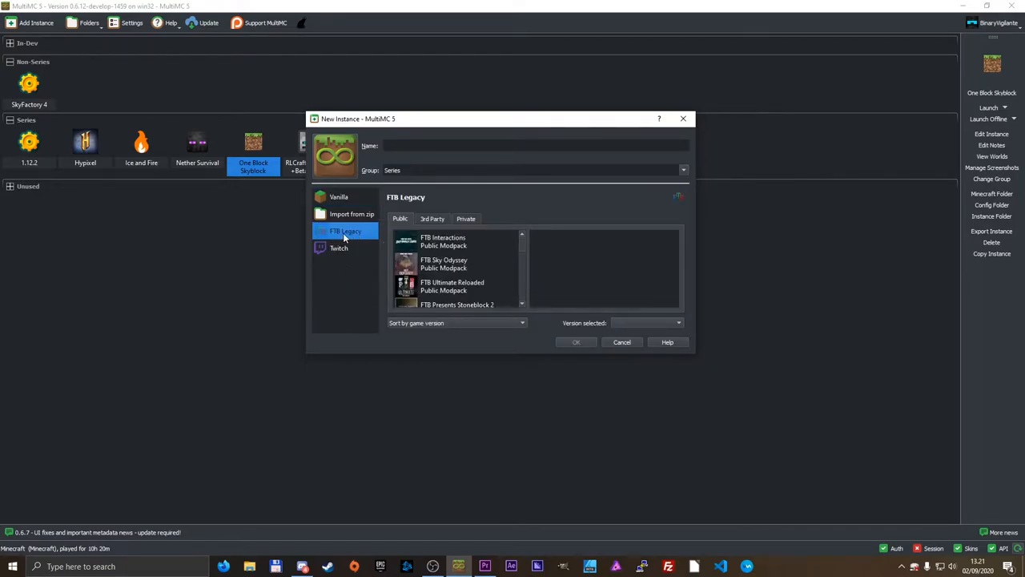
mouse_move(494, 357)
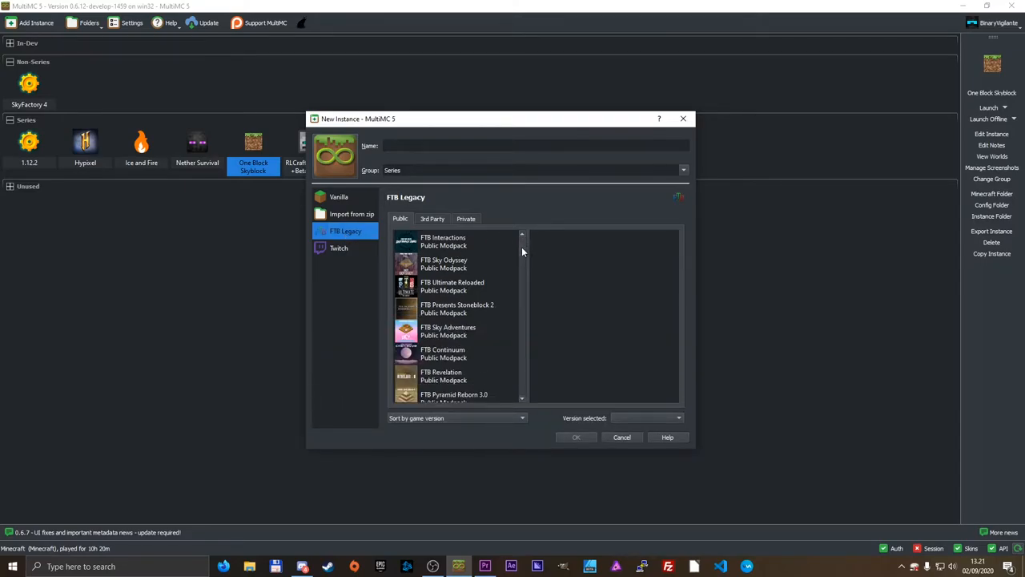
scroll(down, 3)
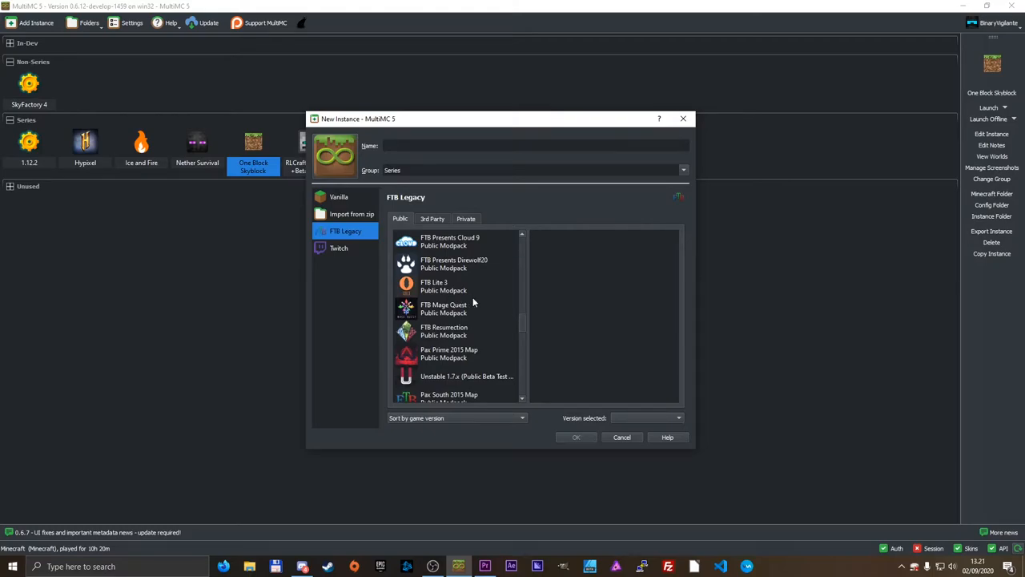
click(433, 218)
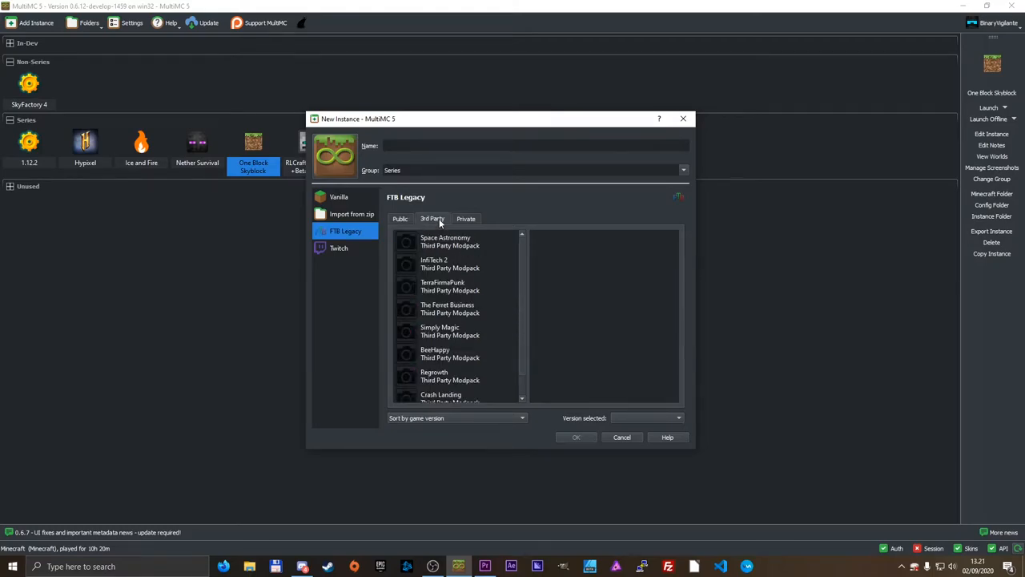
click(340, 246)
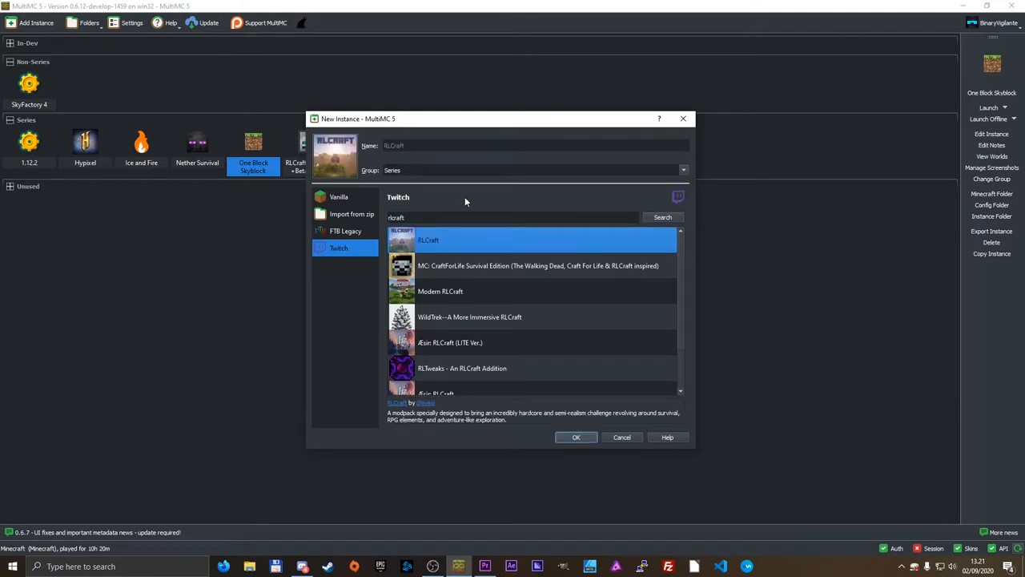
mouse_move(555, 433)
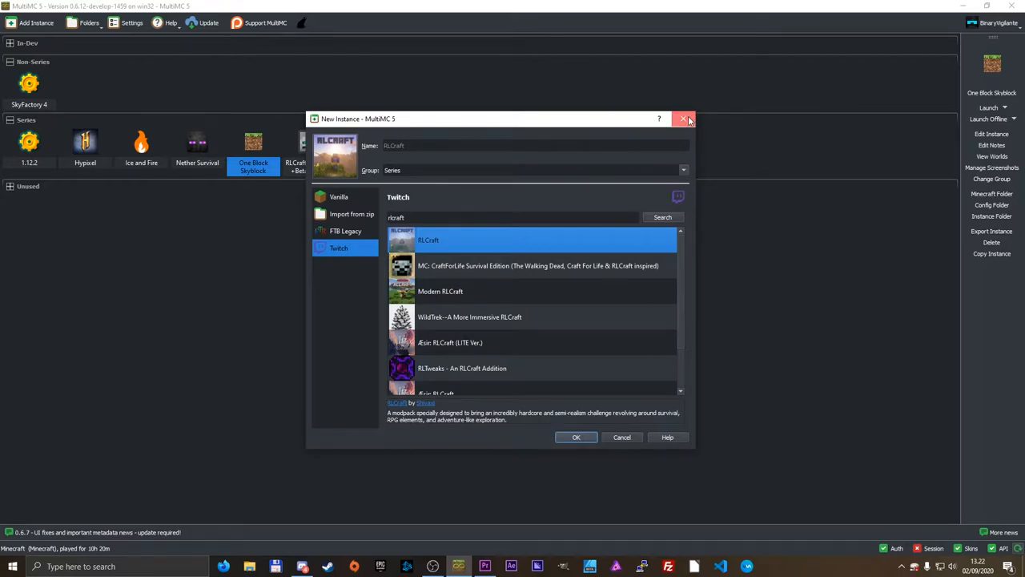
click(683, 119)
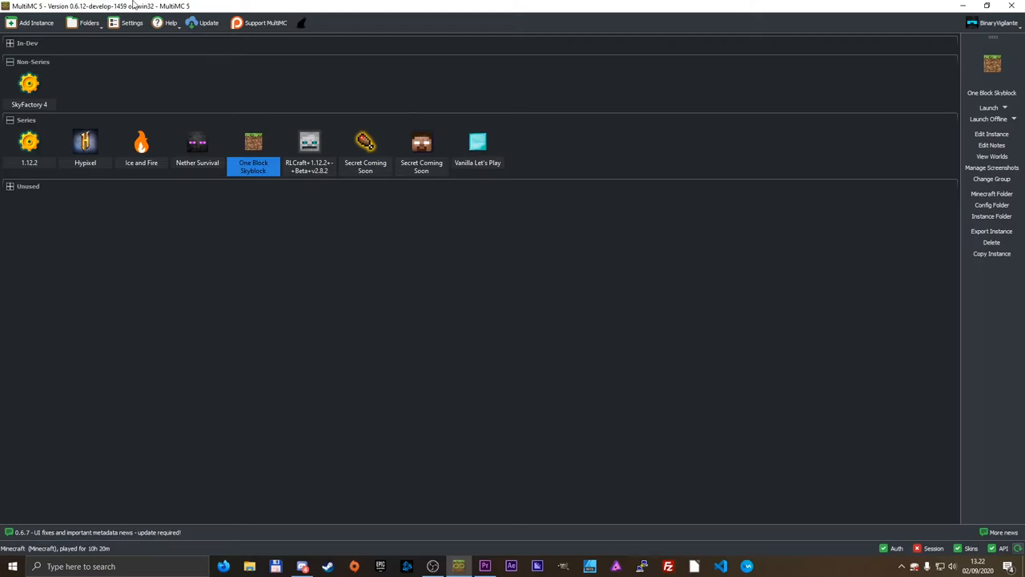
click(35, 23)
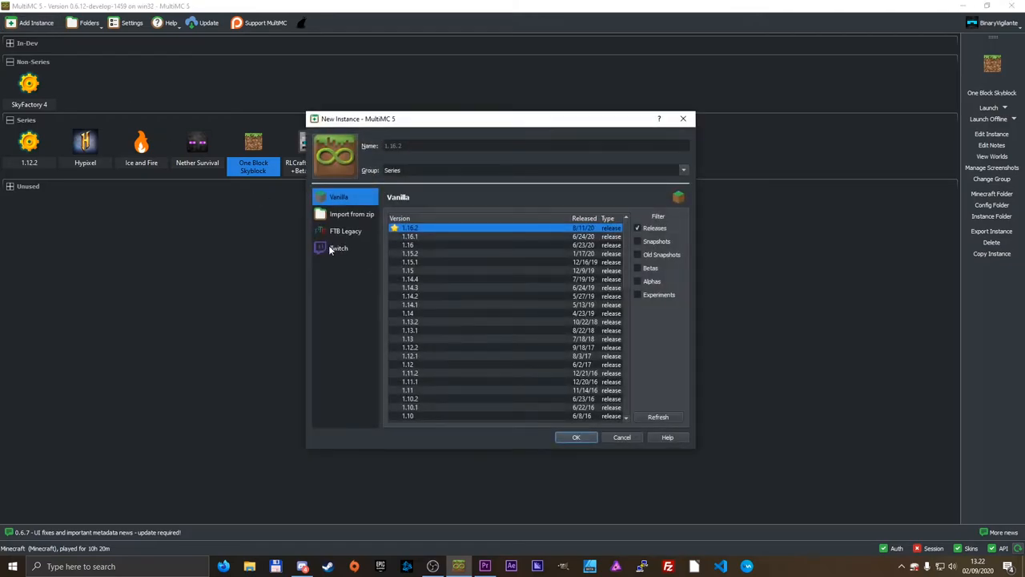
click(339, 247)
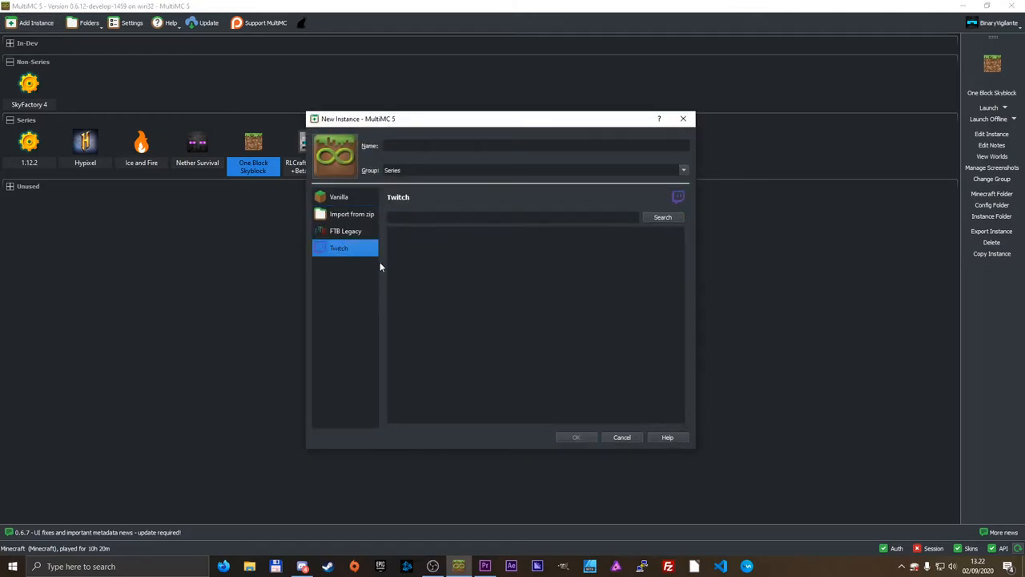
click(621, 436)
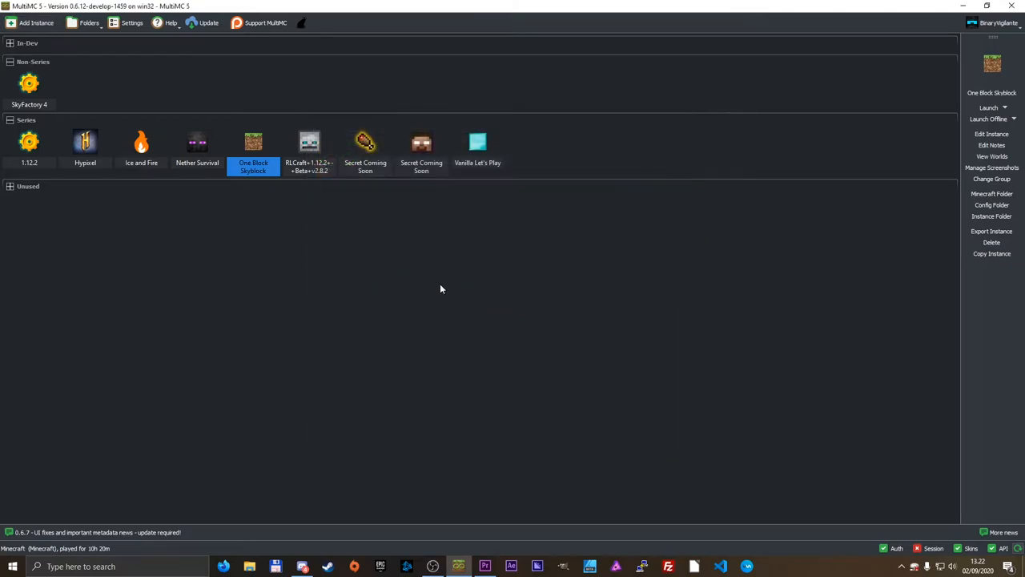
mouse_move(926, 138)
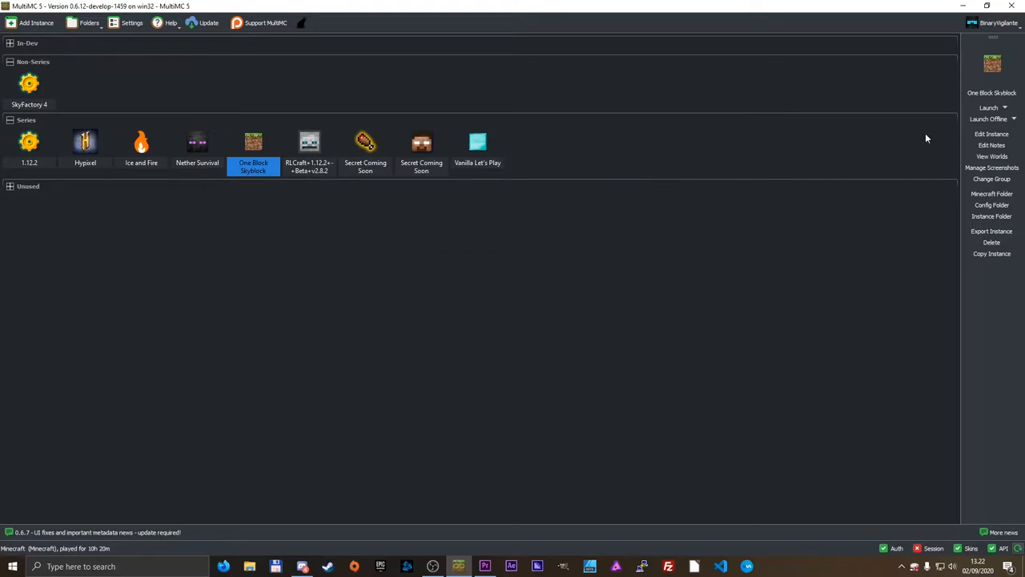
mouse_move(750, 184)
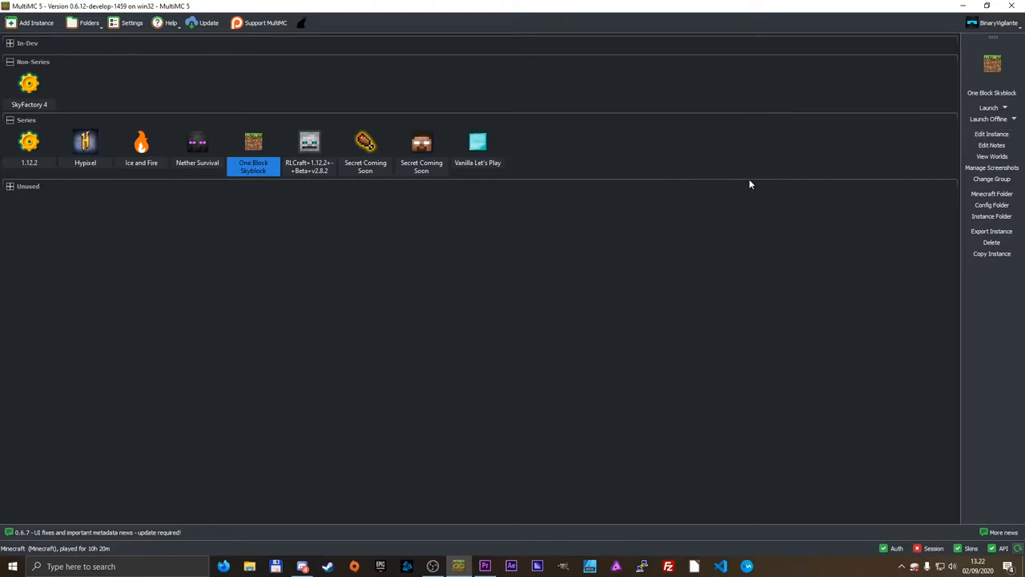
mouse_move(729, 237)
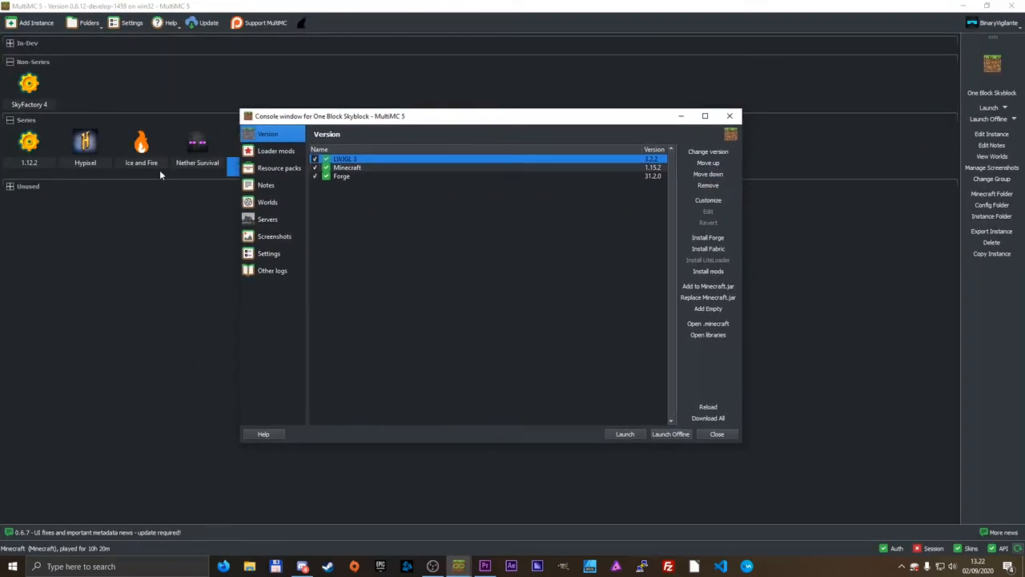
View One Block Skyblock's loader mods, cancel adding a mod file, and view its resource packs.
click(276, 151)
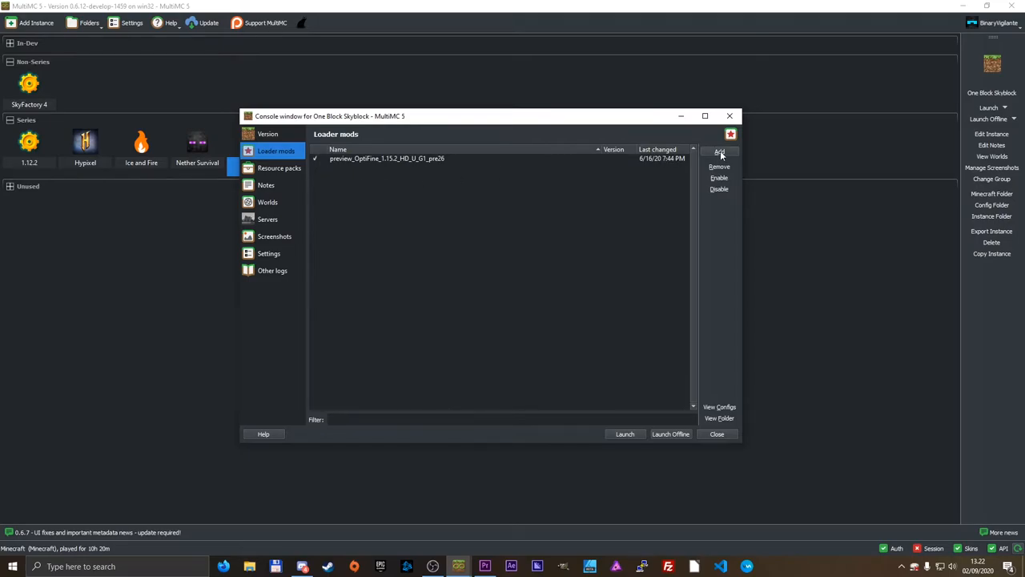
click(719, 151)
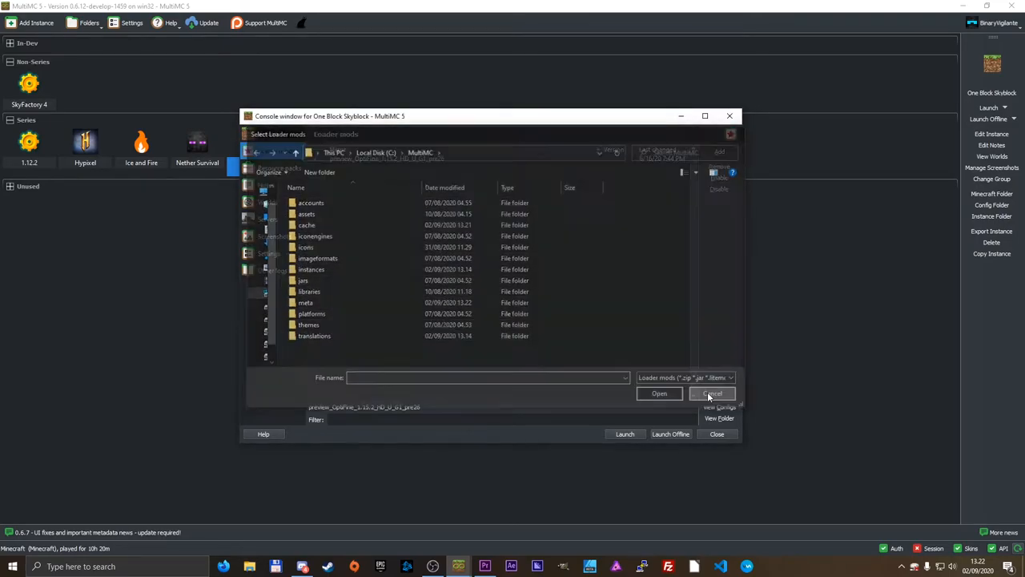
click(711, 394)
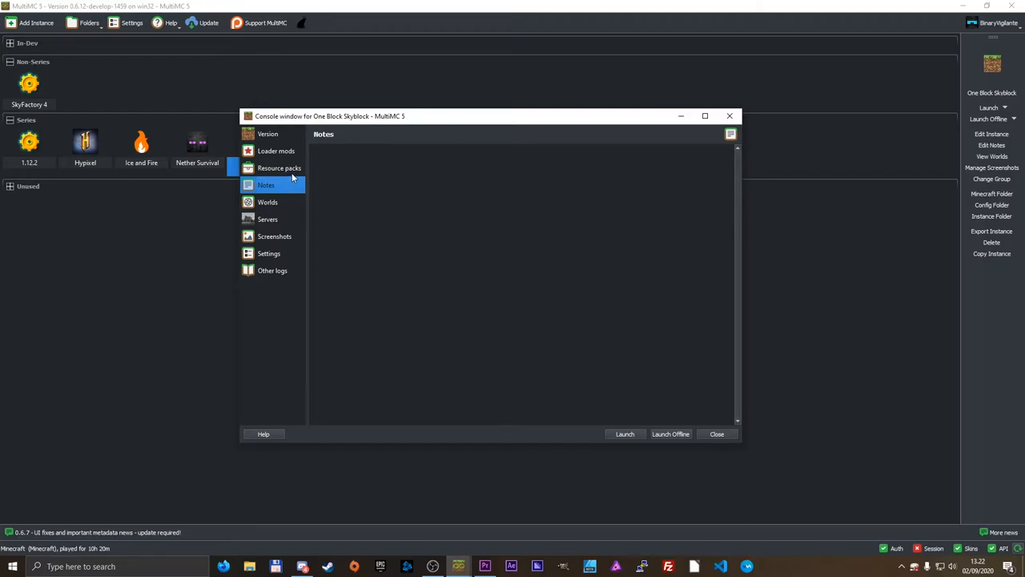
click(278, 169)
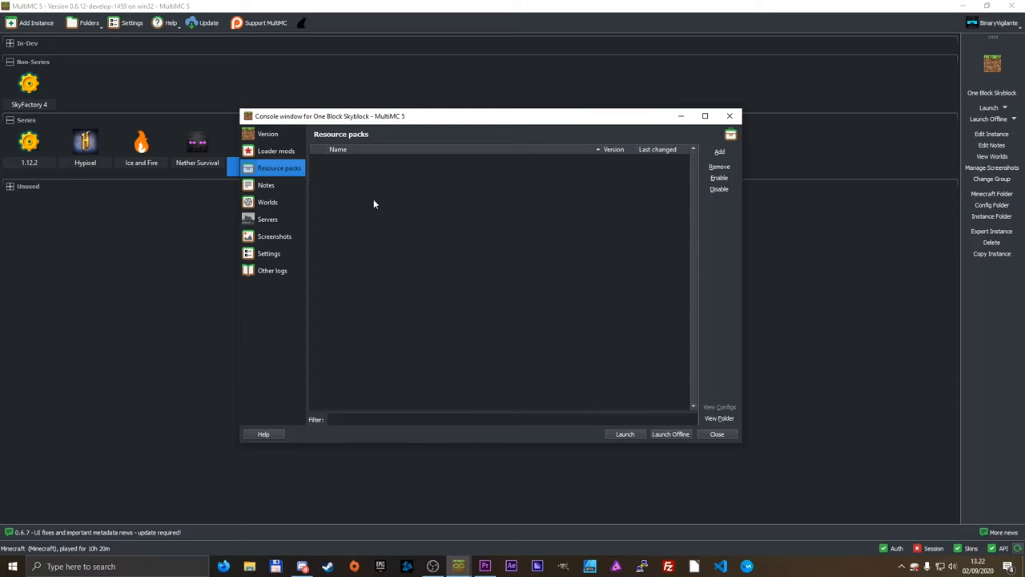
mouse_move(720, 158)
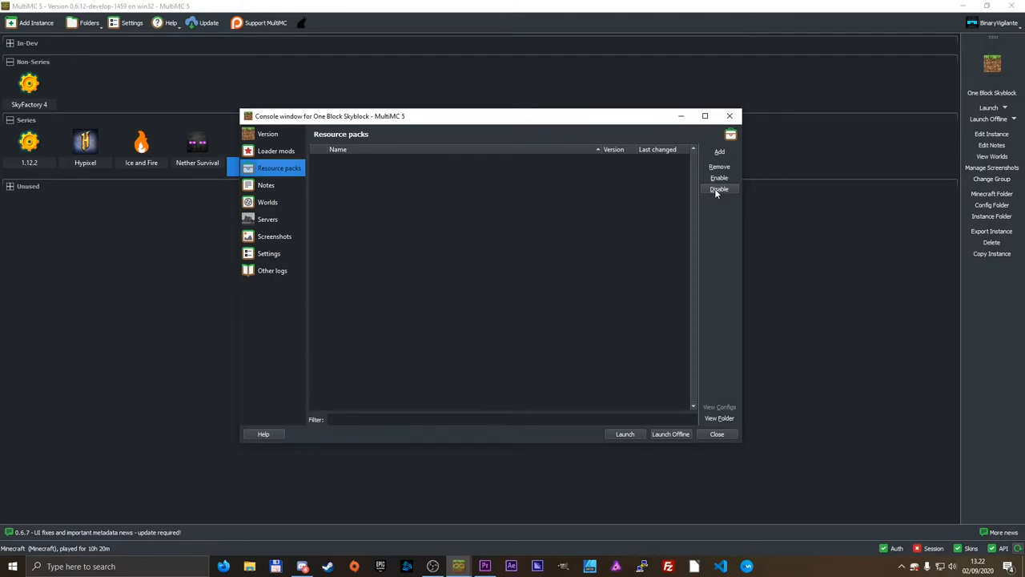
View the instance's worlds with the OneBlock world selected, then its empty server list.
click(267, 202)
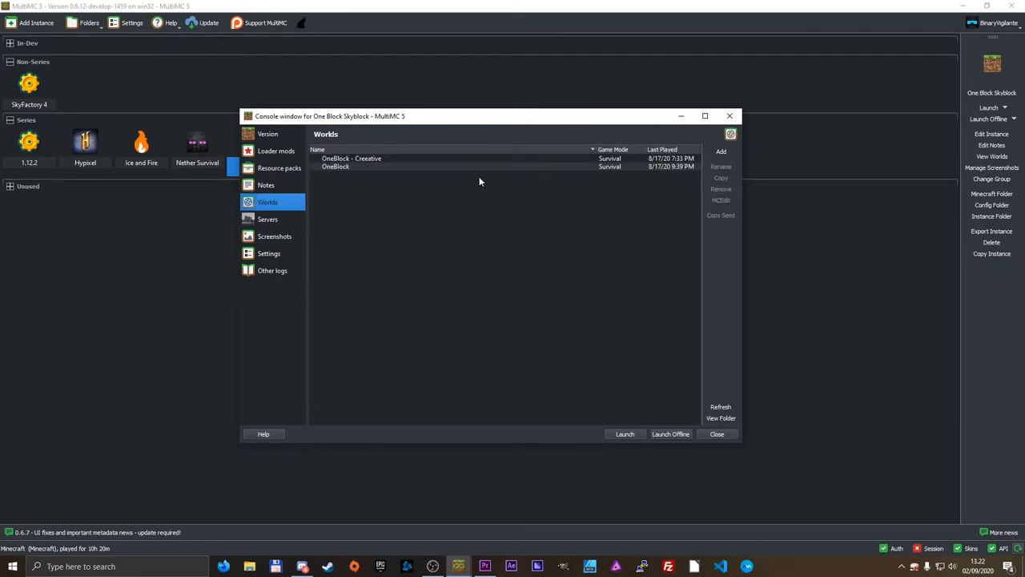
click(337, 167)
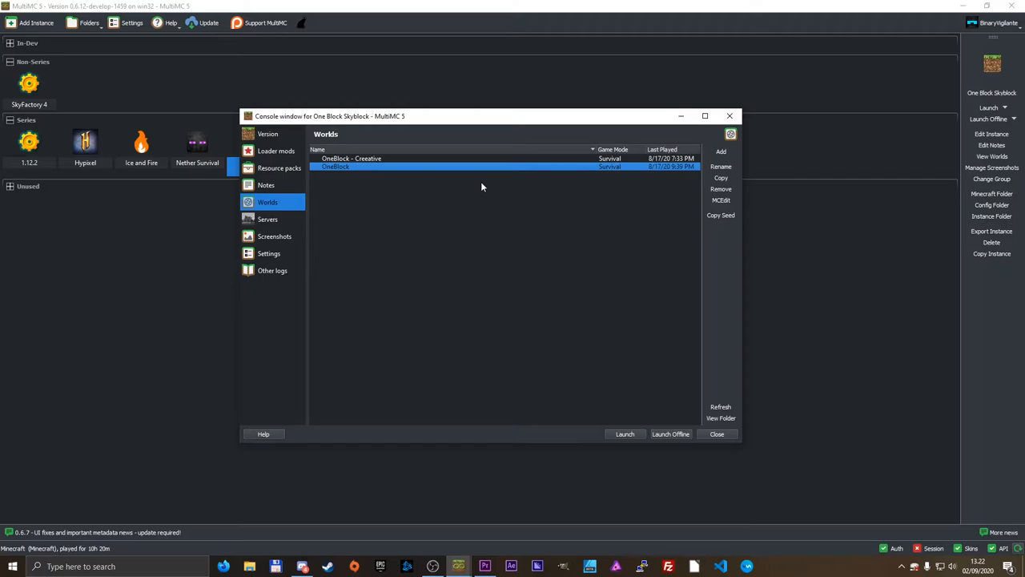
mouse_move(721, 215)
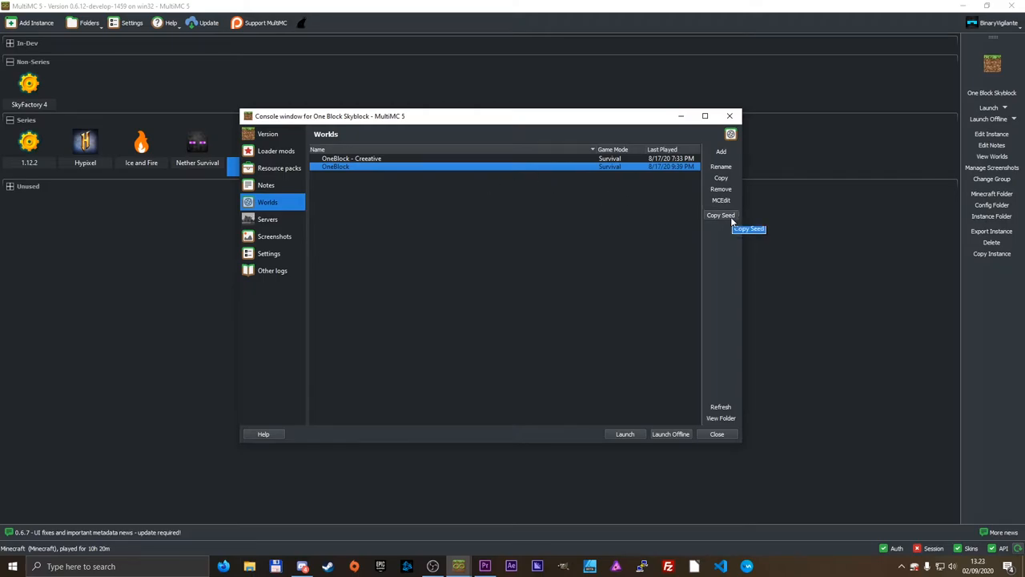
mouse_move(721, 199)
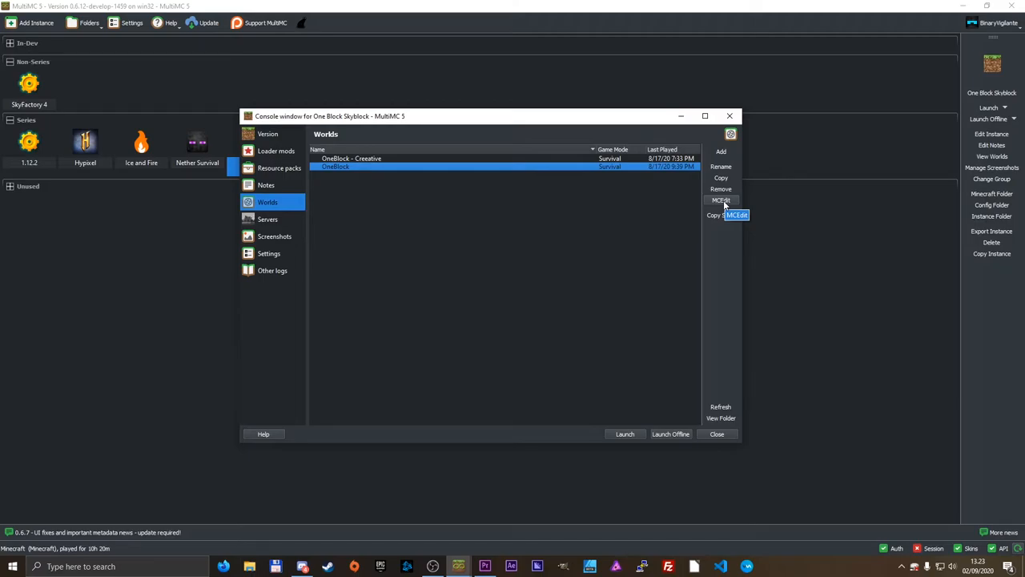
mouse_move(721, 215)
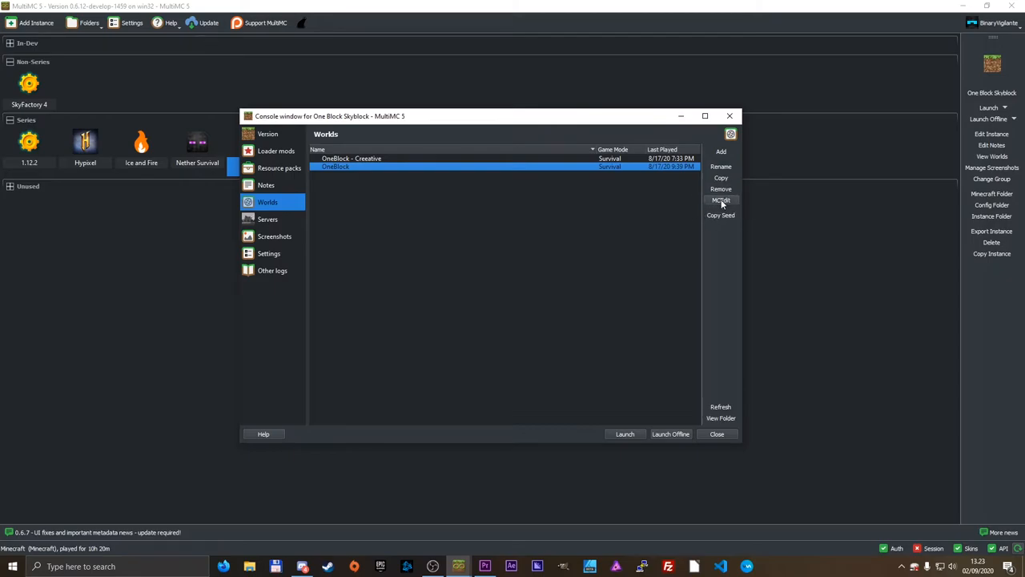
click(267, 218)
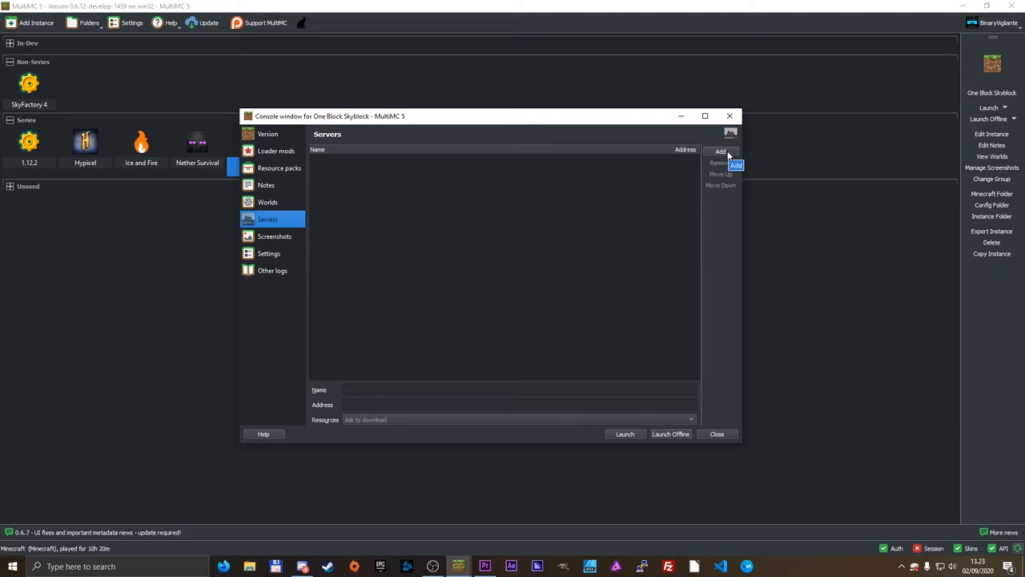
View the screenshots, game window and custom command settings, then return to the Minecraft 1.15.2 / Forge version list.
click(274, 236)
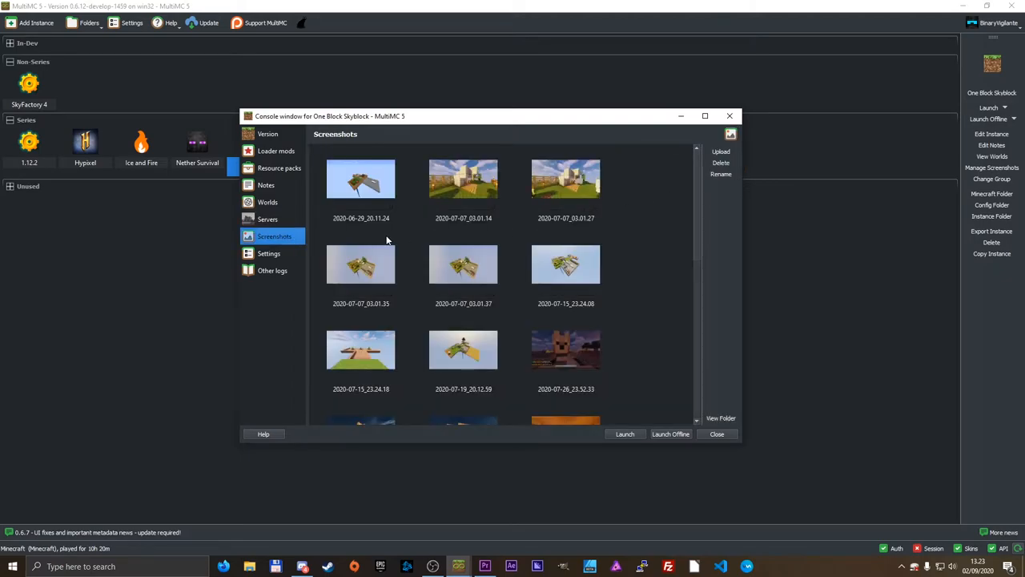
click(269, 253)
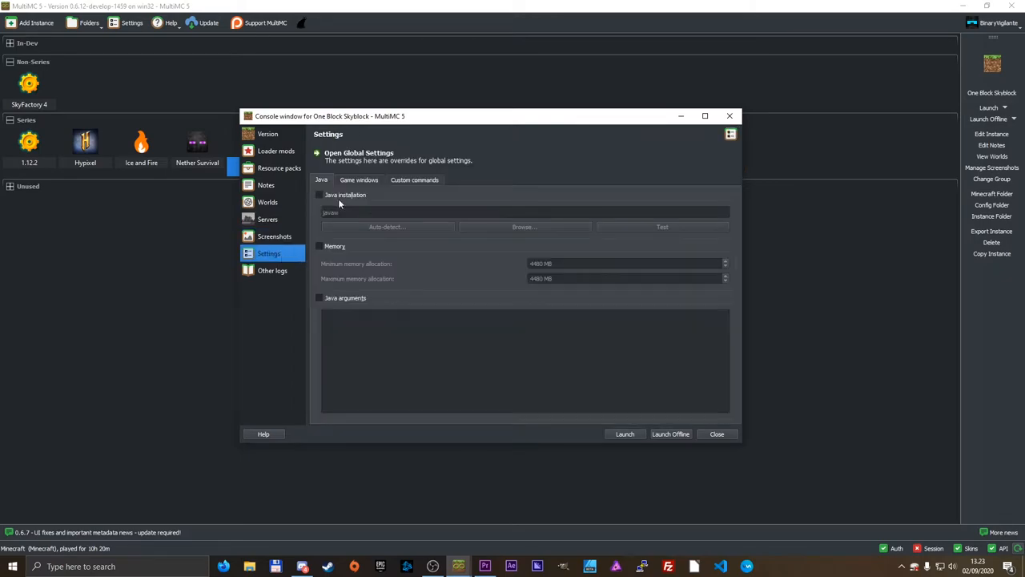
click(359, 180)
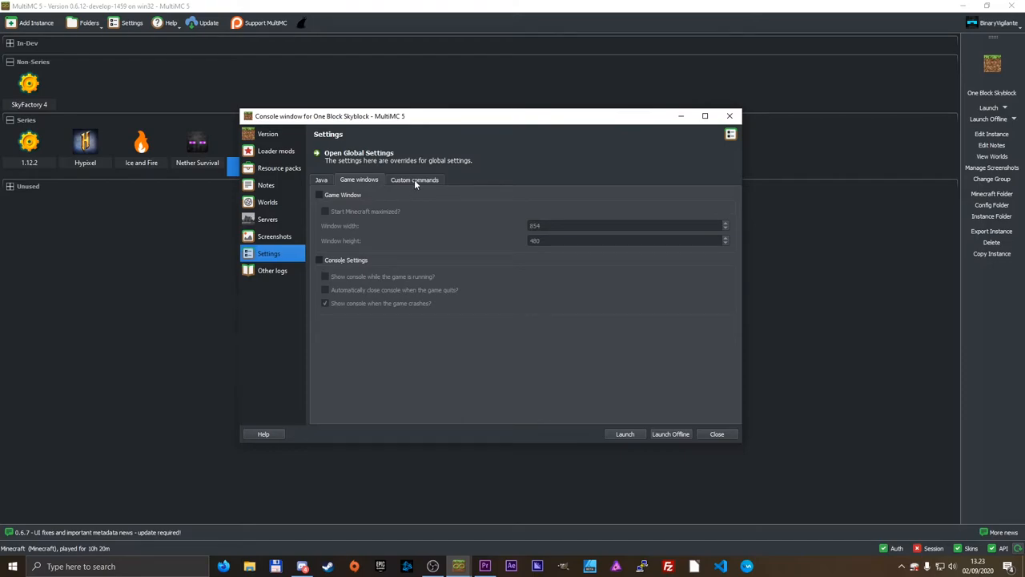
click(413, 180)
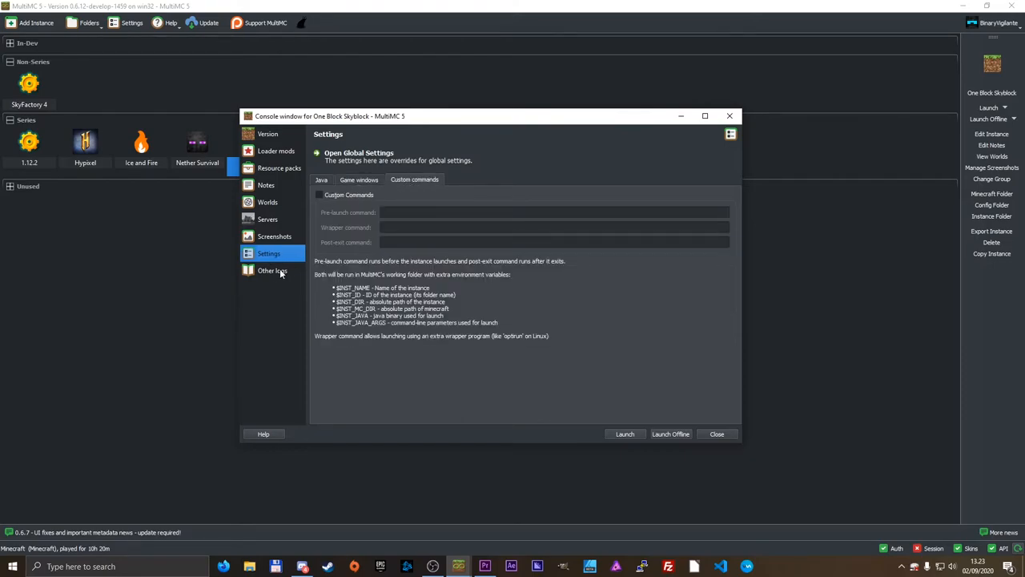
click(267, 135)
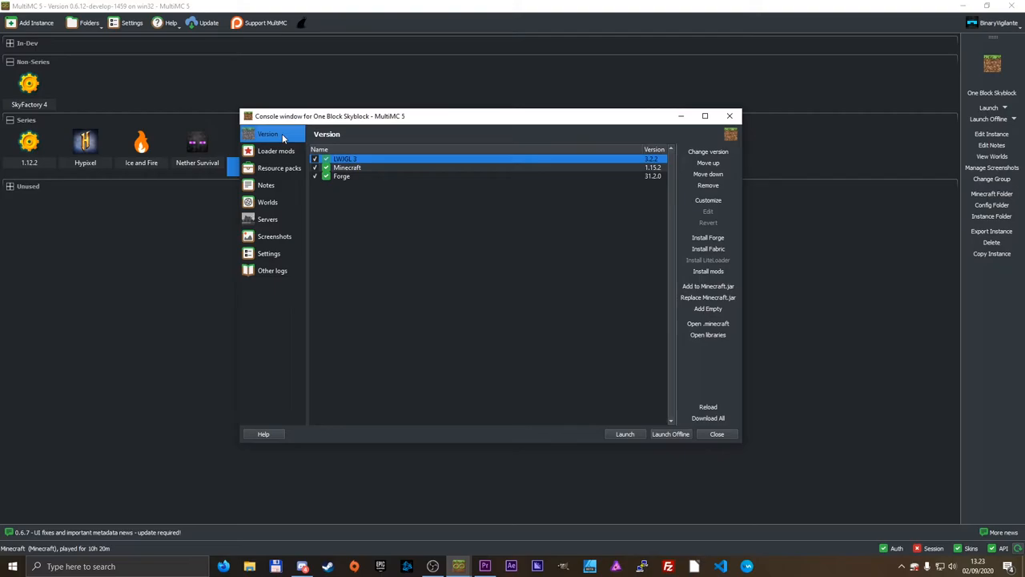
Show the instance's other logs page with the 2020-06-16 launch log.
click(273, 269)
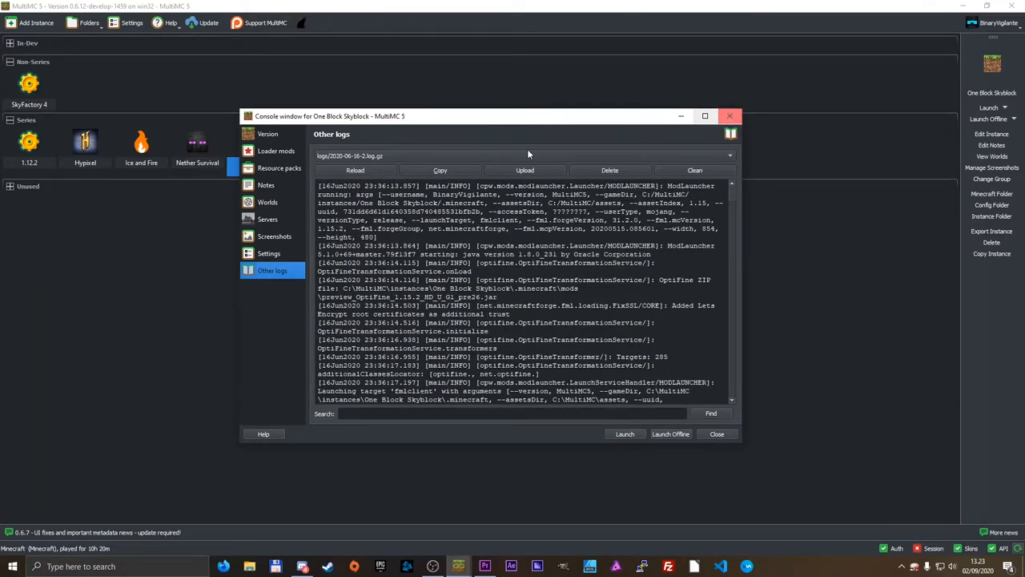
click(727, 155)
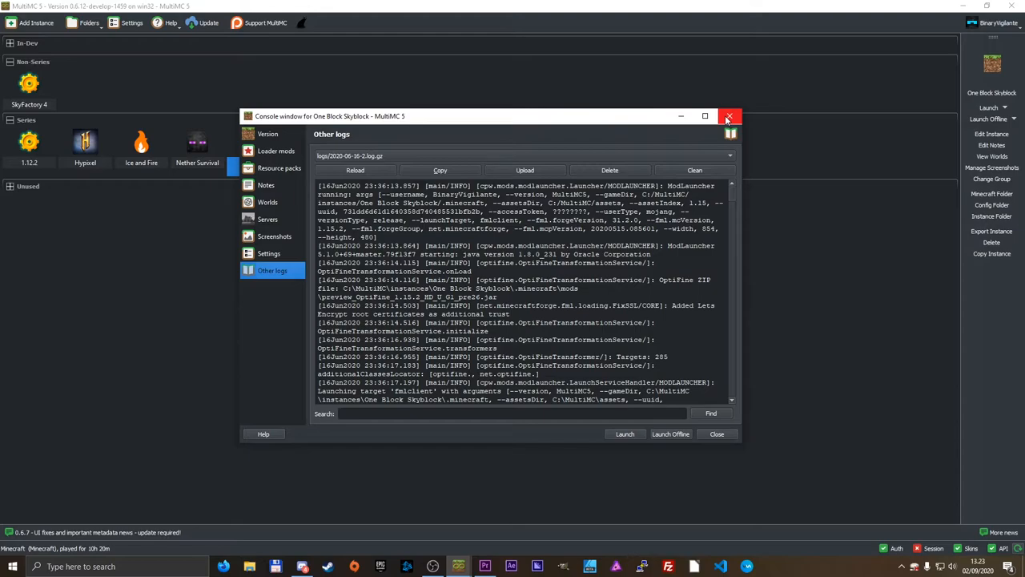
Close the One Block Skyblock window and select Vanilla Let's Play in the library.
click(728, 115)
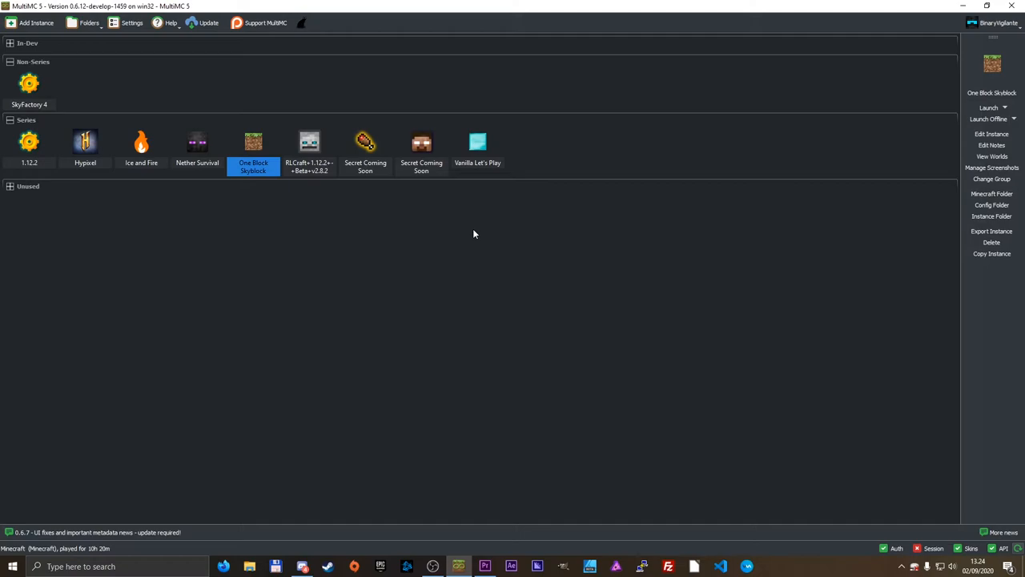
click(477, 147)
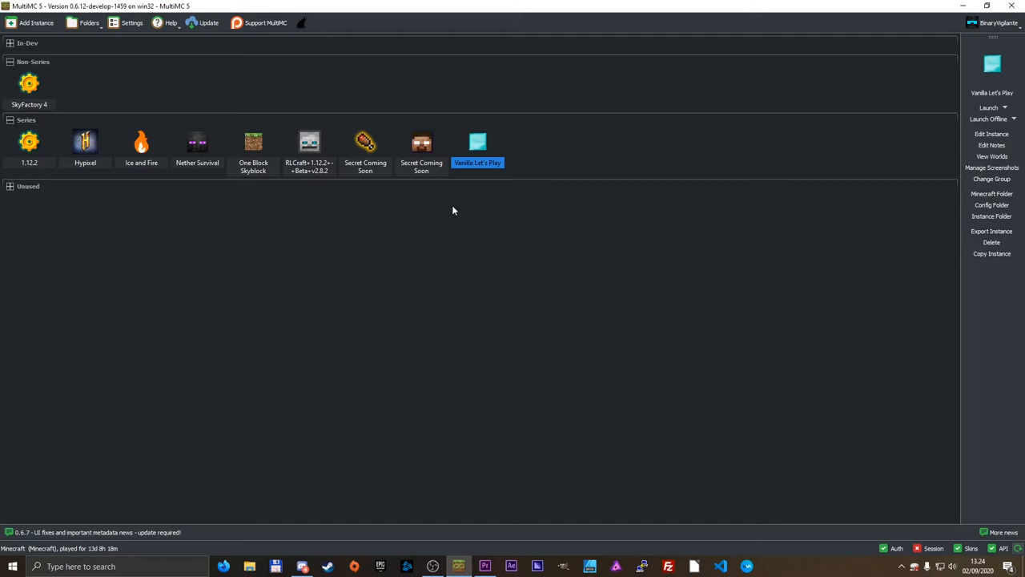
mouse_move(801, 122)
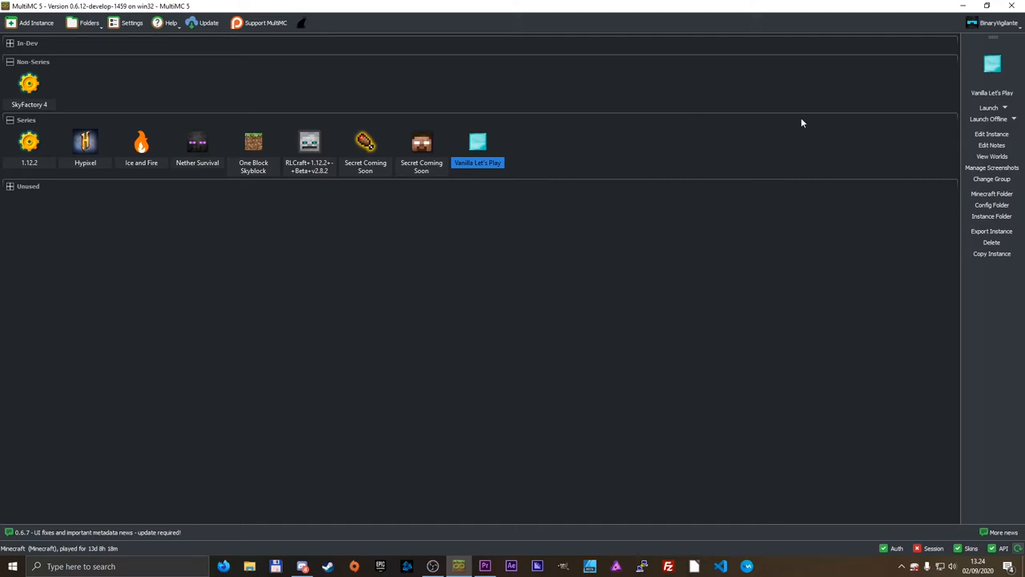
Install the latest Fabric Loader with Intermediary Mappings on Vanilla Let's Play via Edit Instance.
click(992, 135)
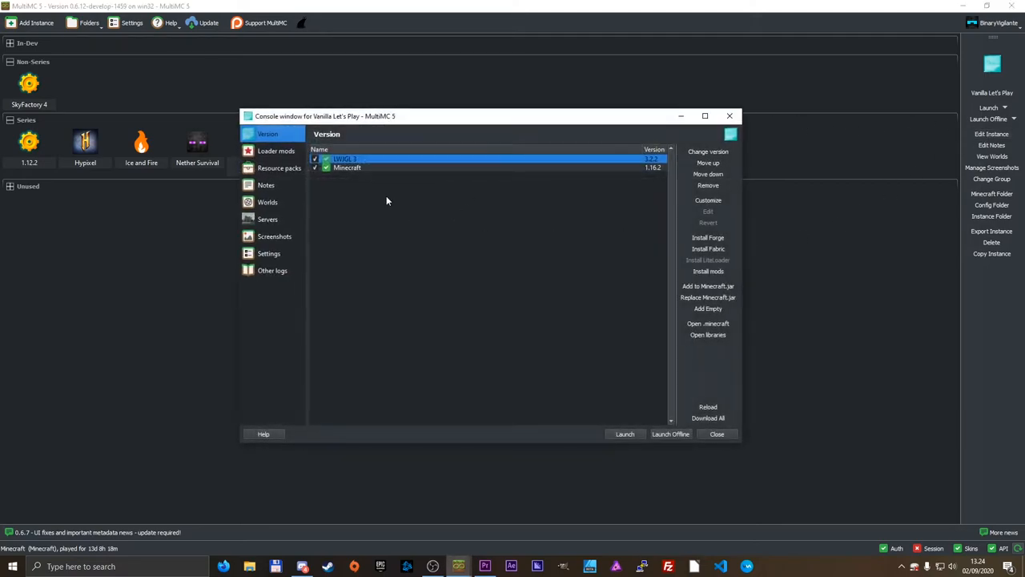
mouse_move(708, 237)
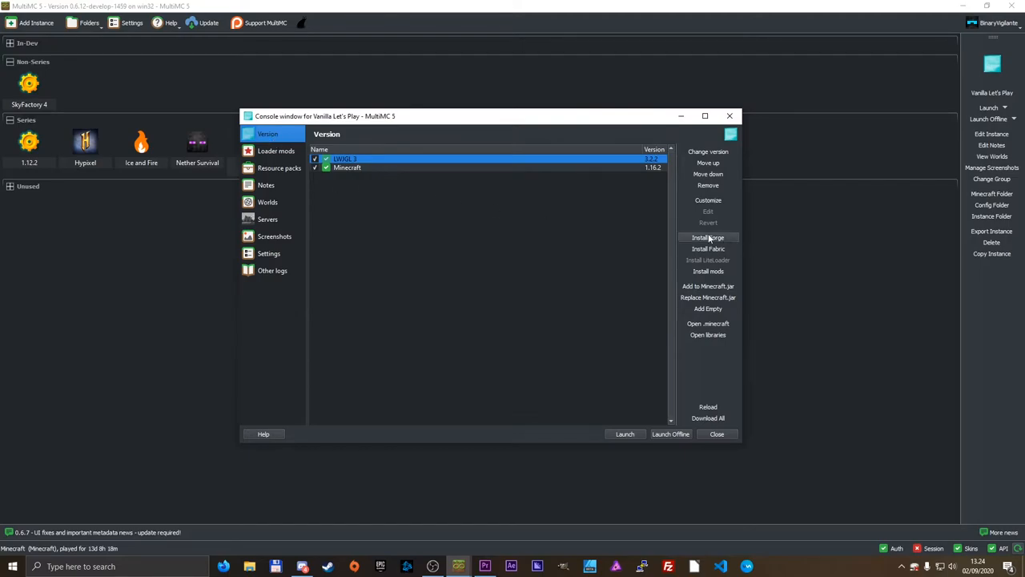
mouse_move(708, 248)
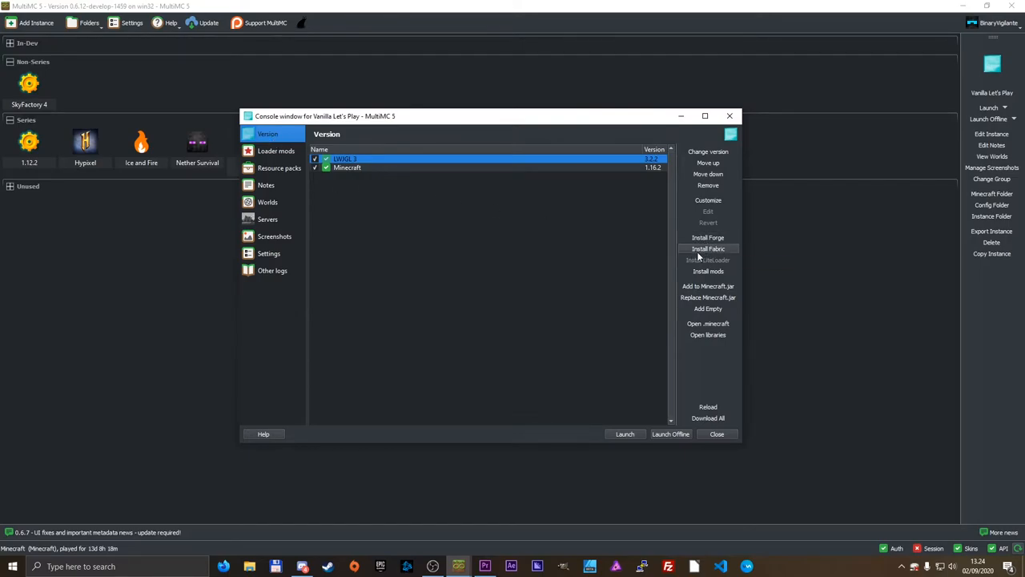
click(709, 248)
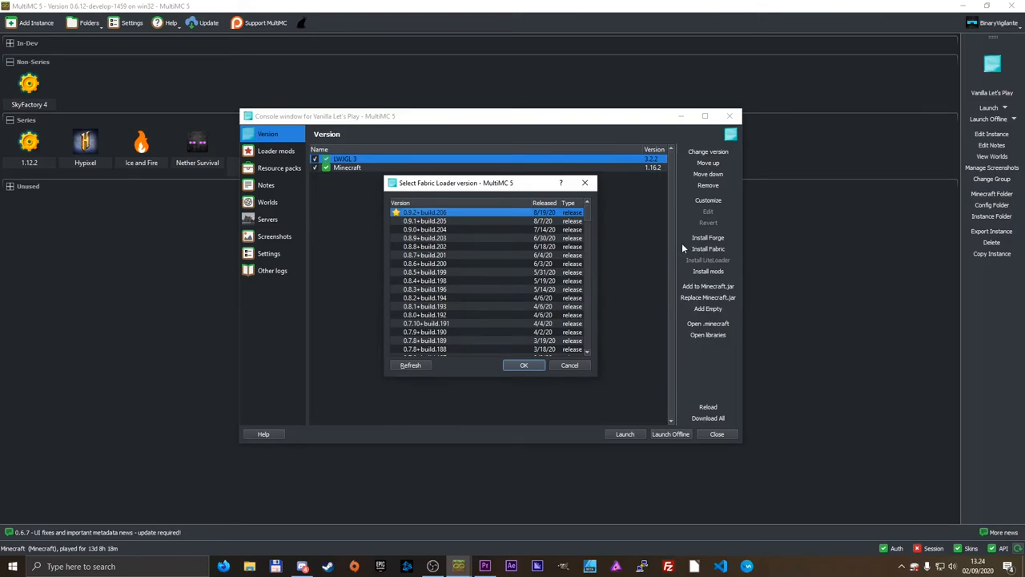
click(524, 365)
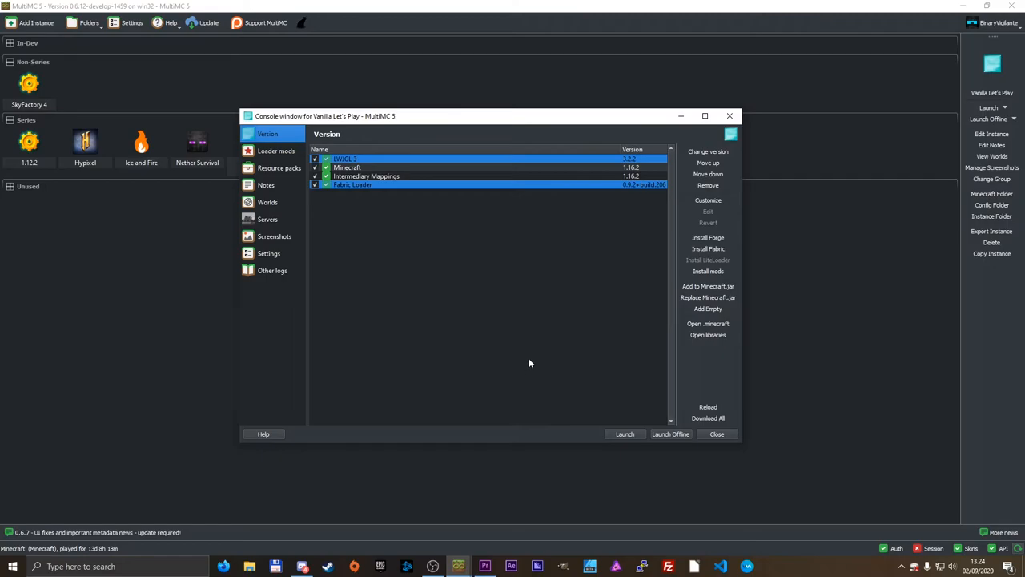
mouse_move(667, 442)
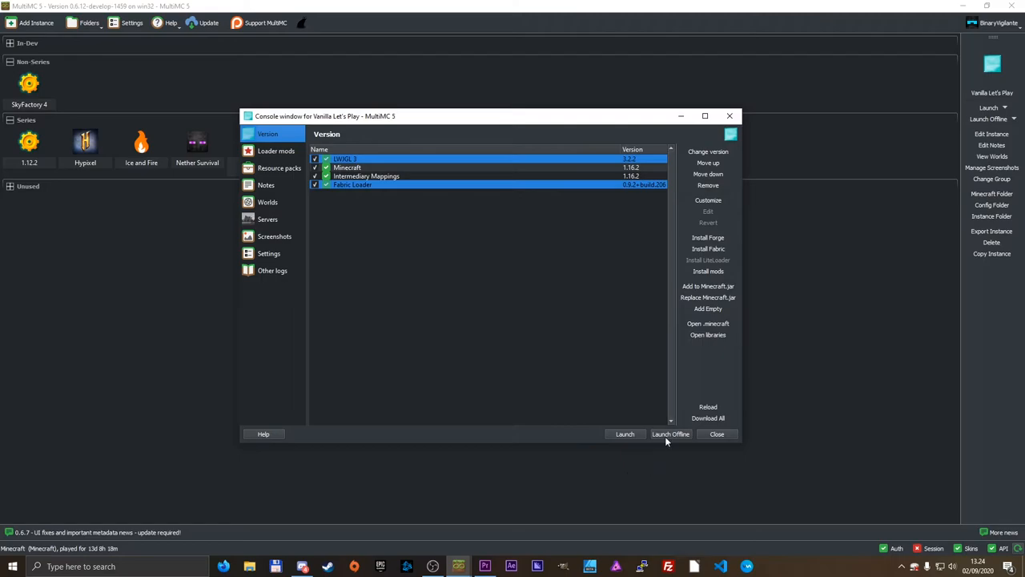
mouse_move(269, 163)
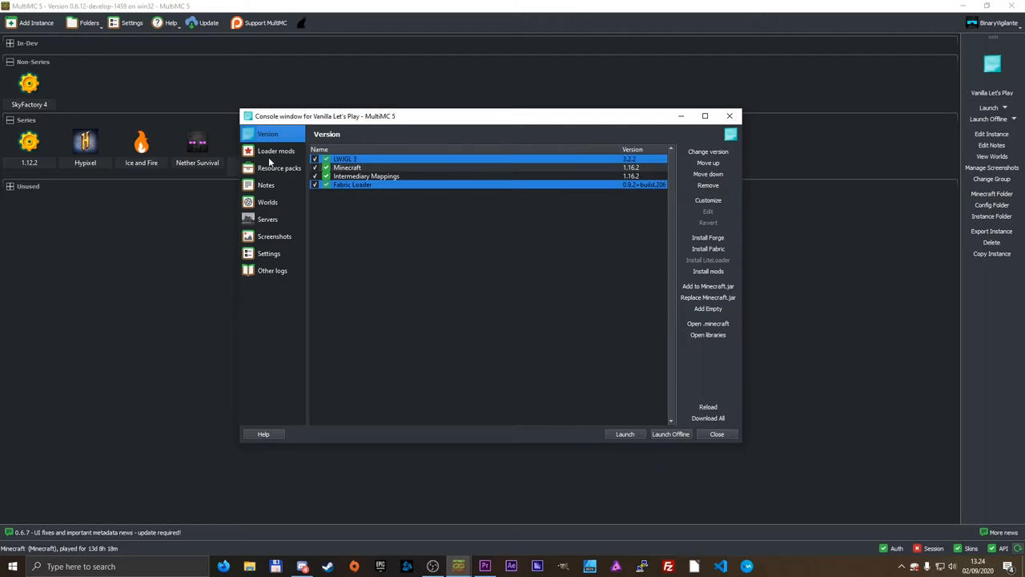
Add optifabric-1.4.2.jar from Downloads to the instance's loader mods.
click(276, 151)
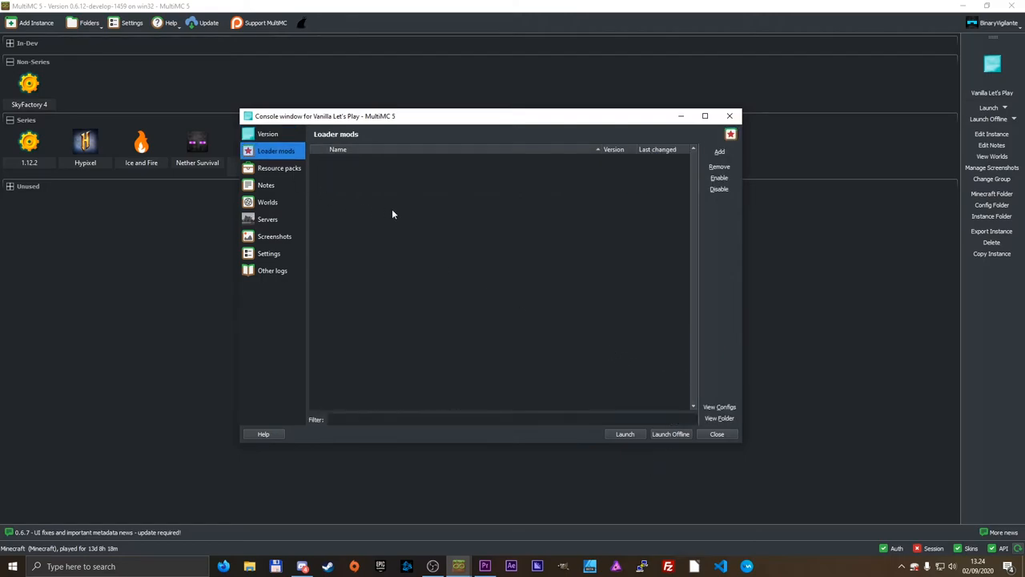
click(719, 150)
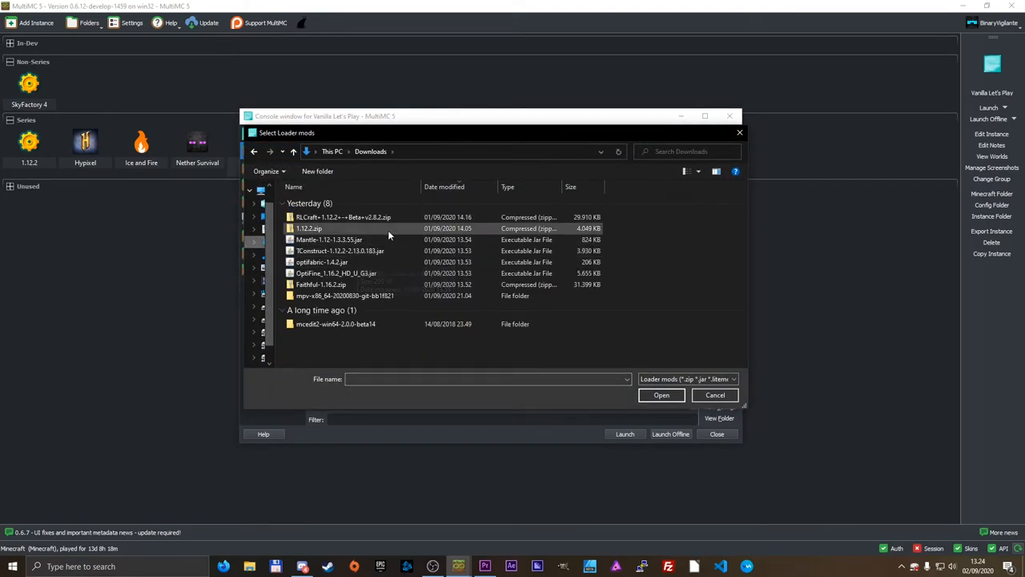
click(322, 262)
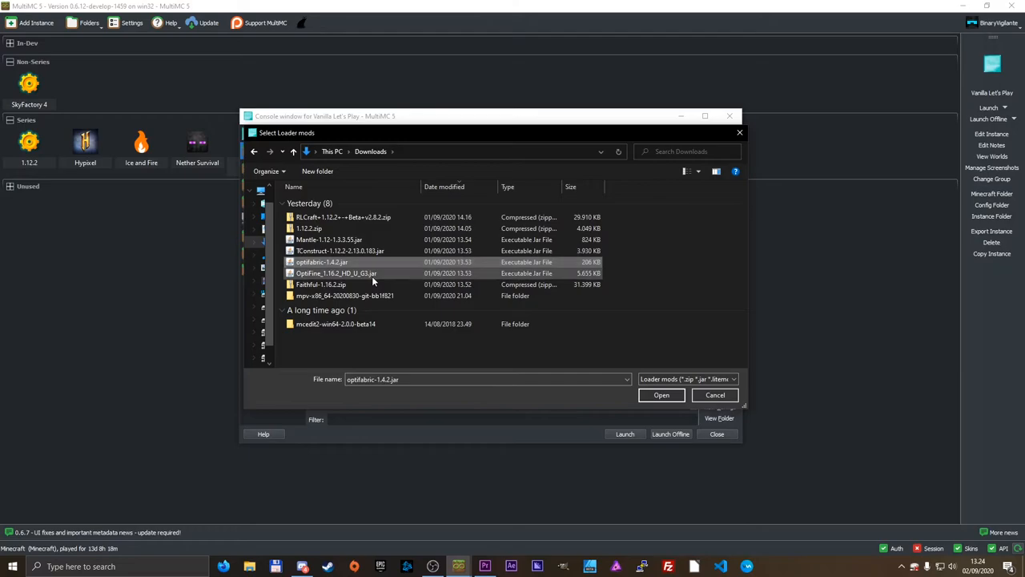
click(660, 394)
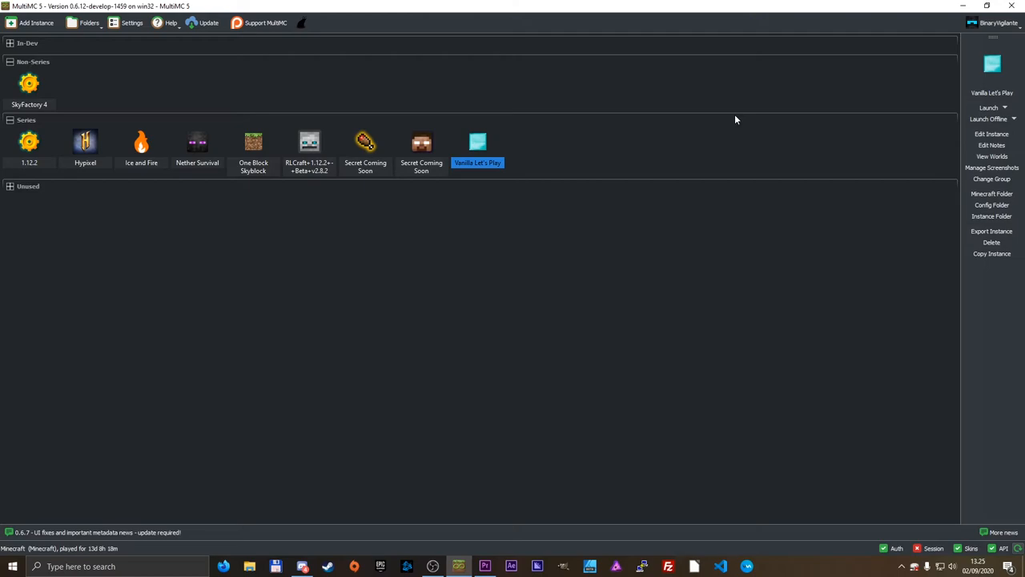
mouse_move(718, 141)
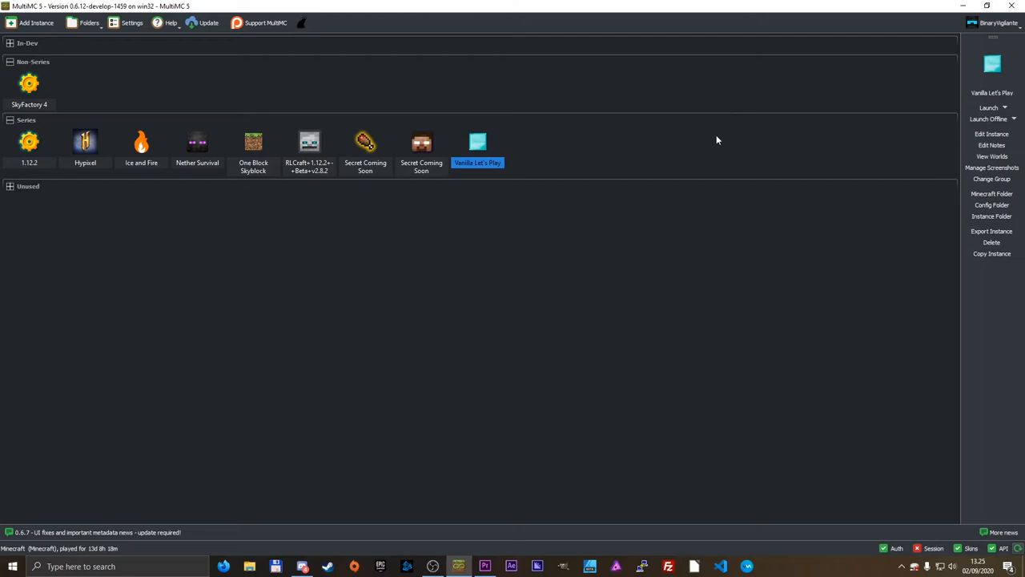
mouse_move(673, 186)
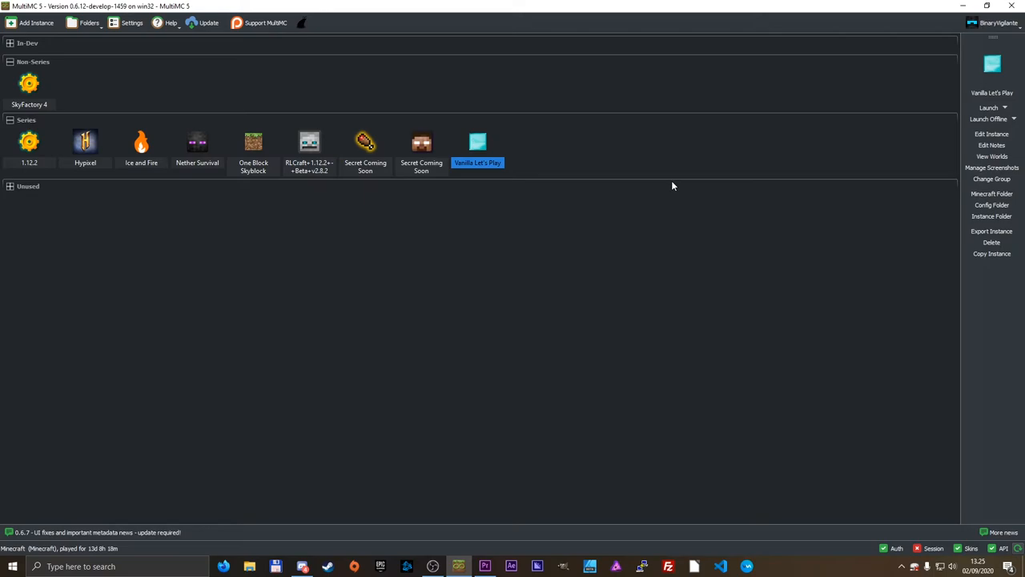
mouse_move(429, 153)
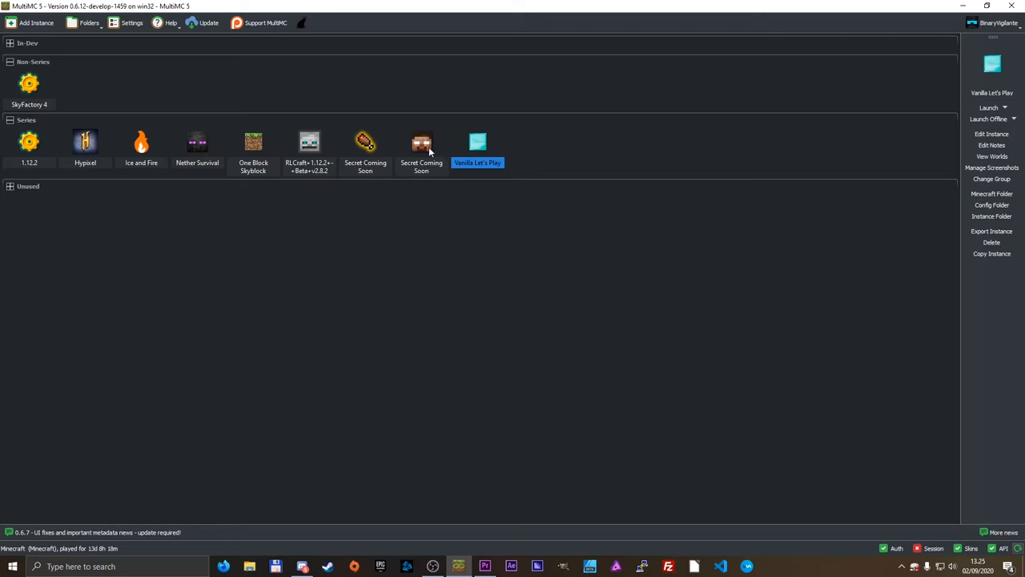
mouse_move(340, 159)
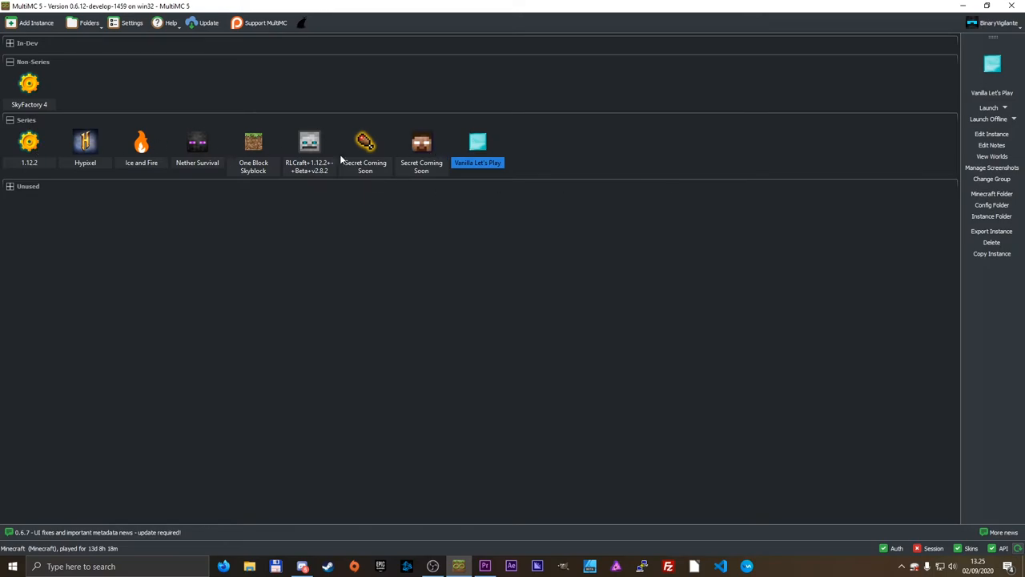
mouse_move(936, 100)
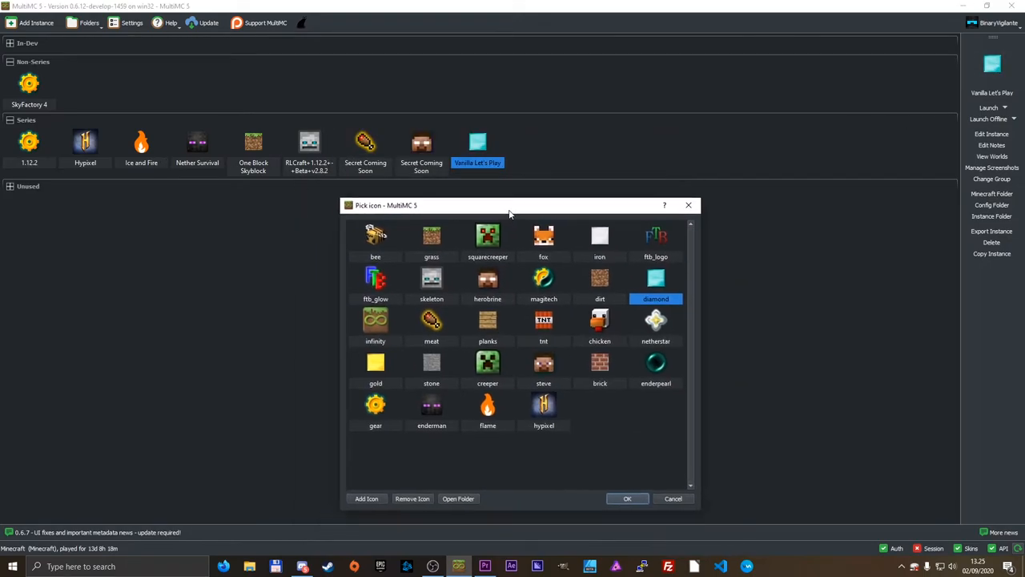
Import the Sword image as a new icon and apply it to Vanilla Let's Play.
drag(510, 205, 529, 151)
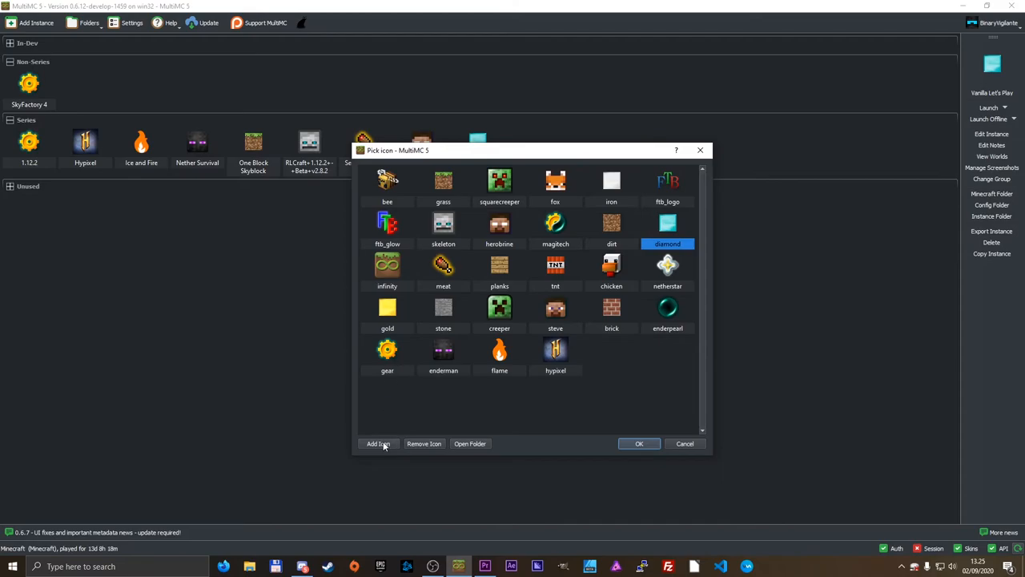
click(378, 443)
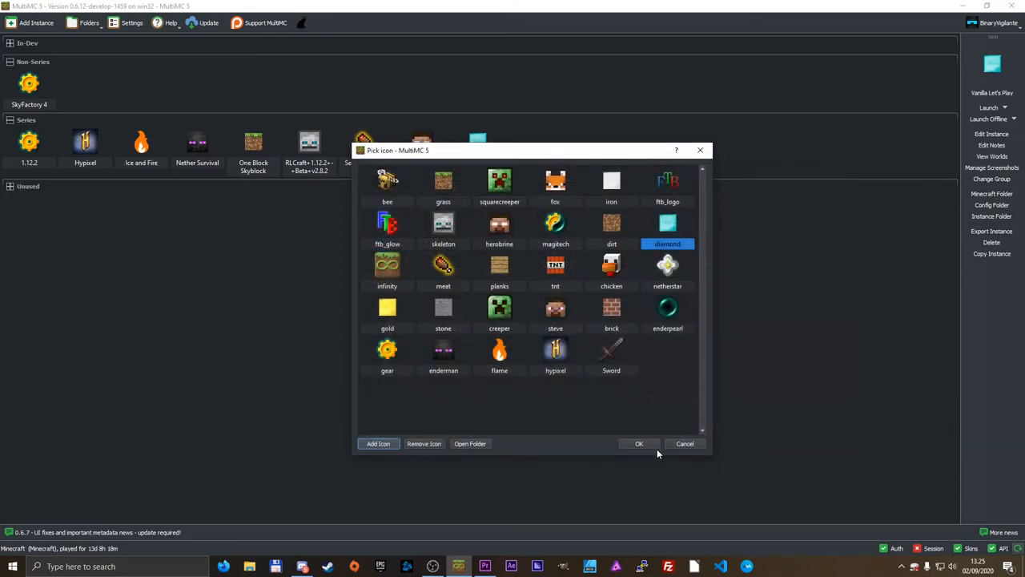
click(639, 444)
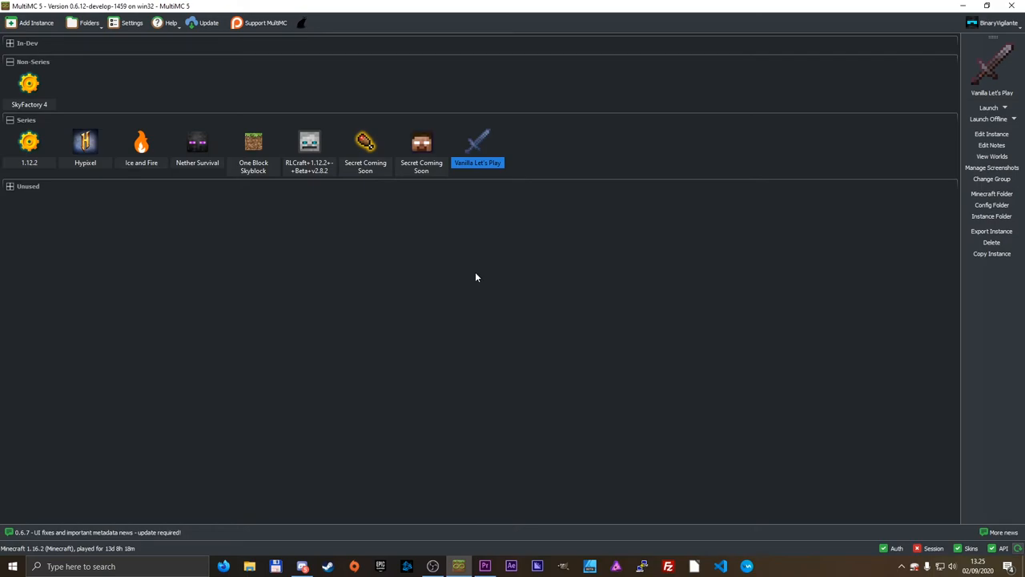
mouse_move(54, 150)
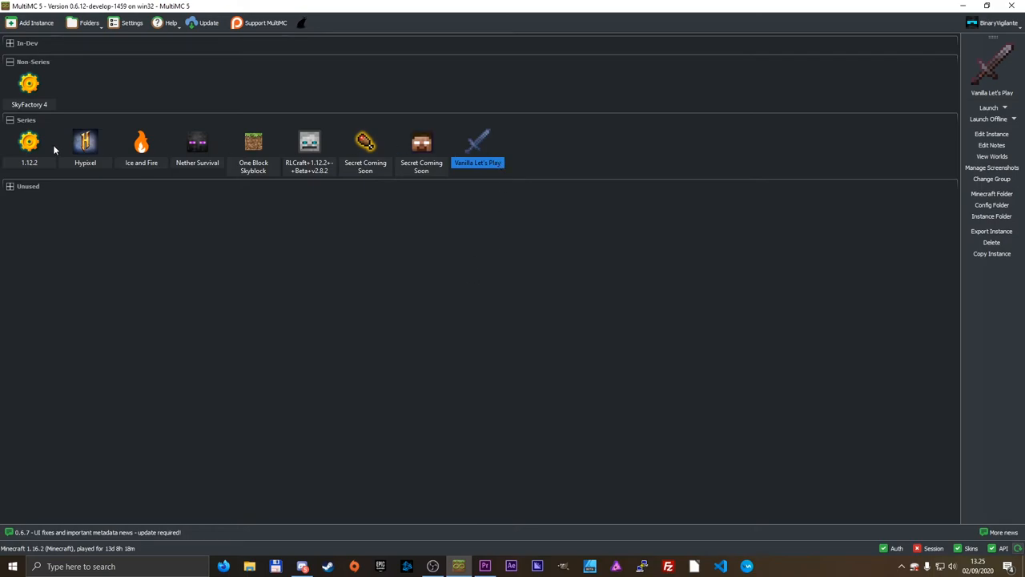
mouse_move(19, 158)
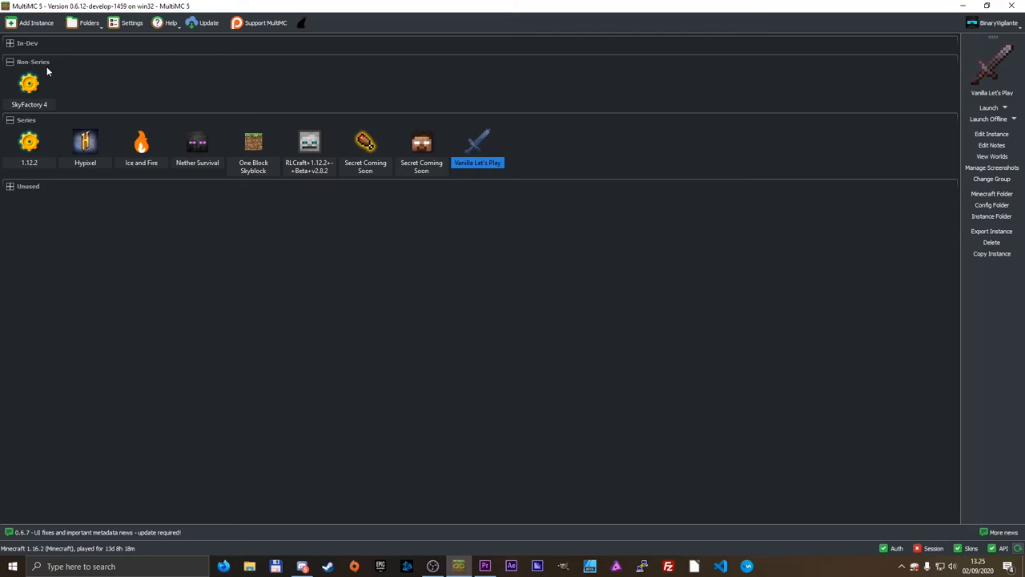
mouse_move(44, 119)
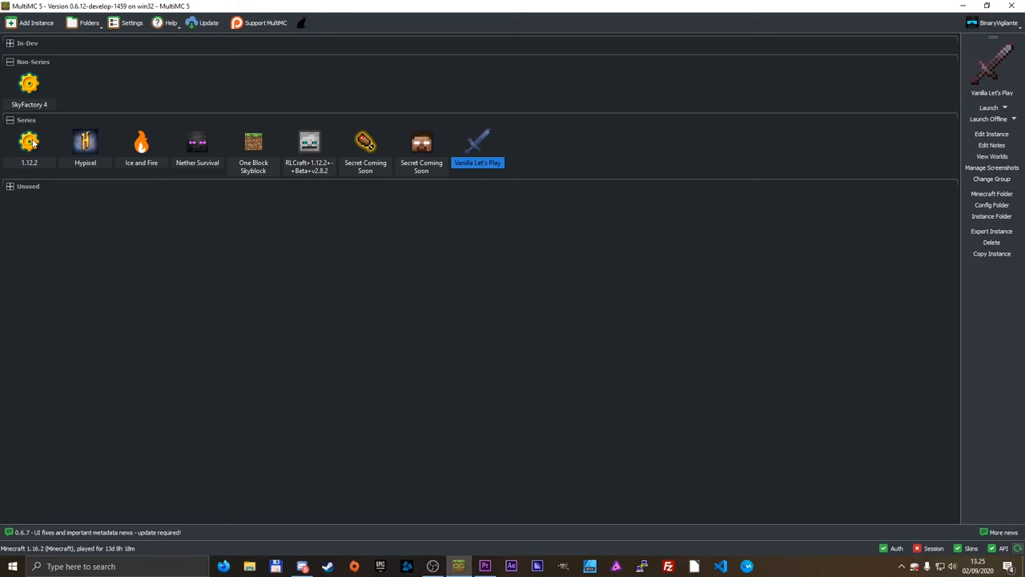
mouse_move(4, 192)
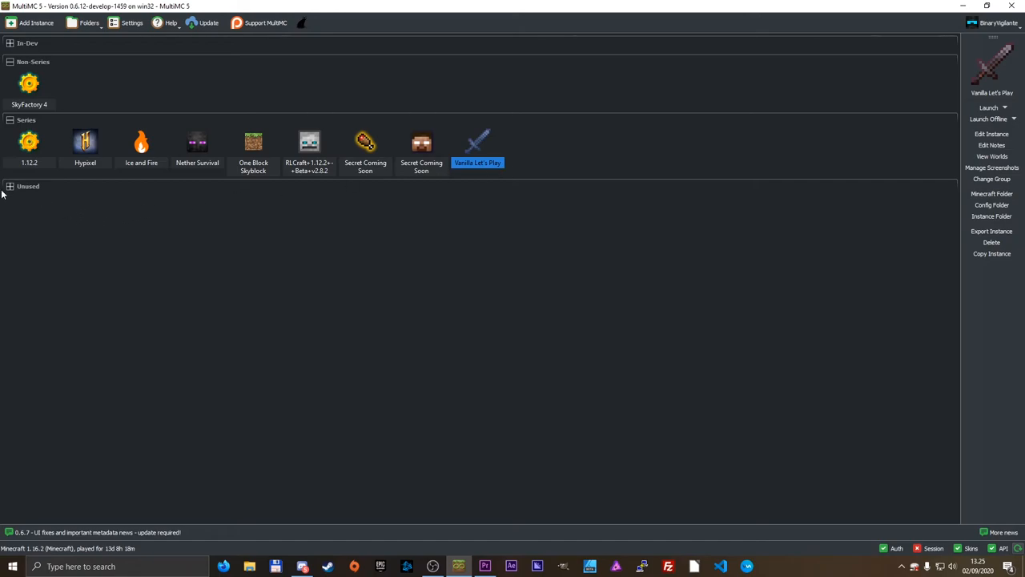
click(10, 186)
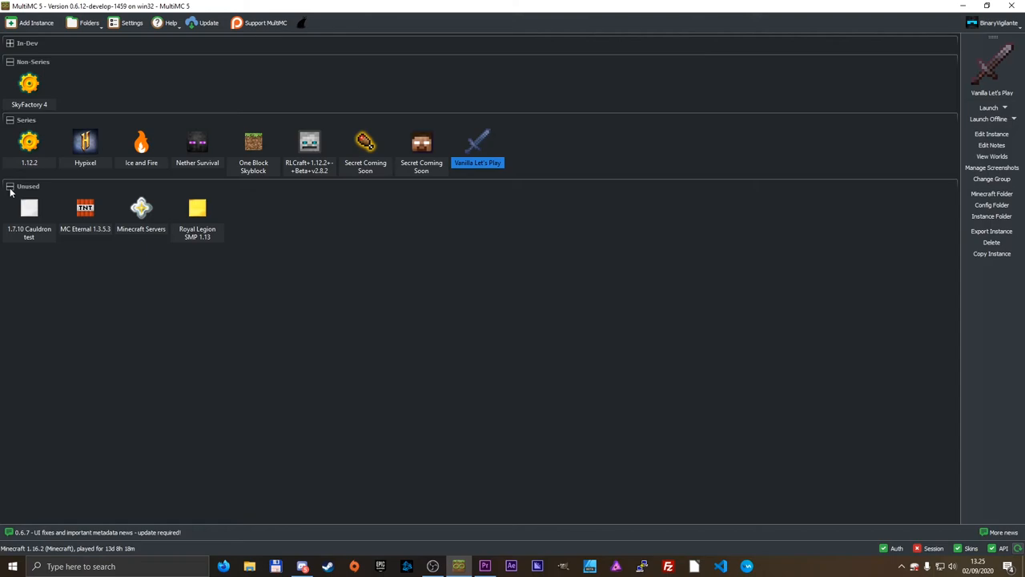
click(10, 186)
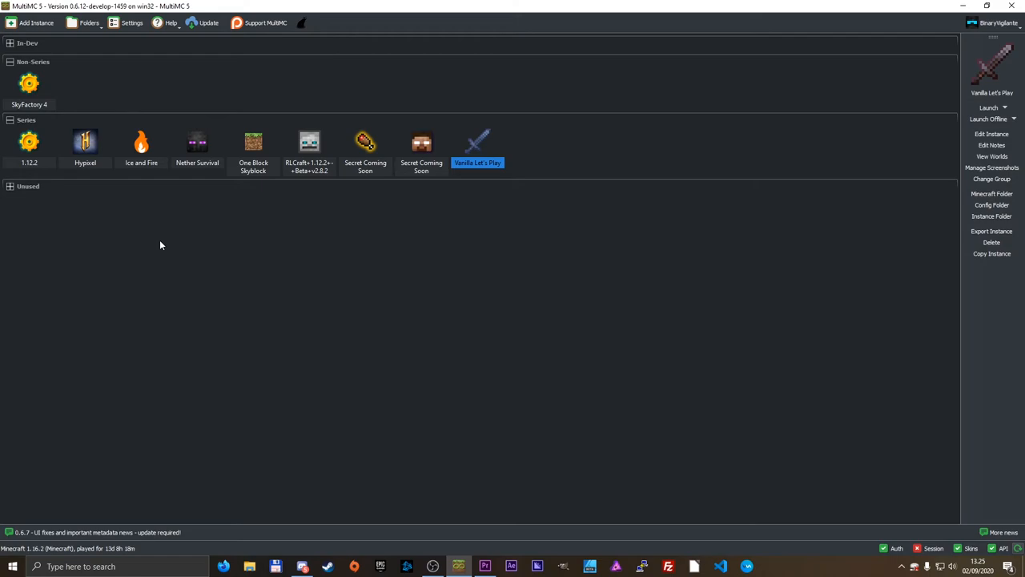
click(29, 89)
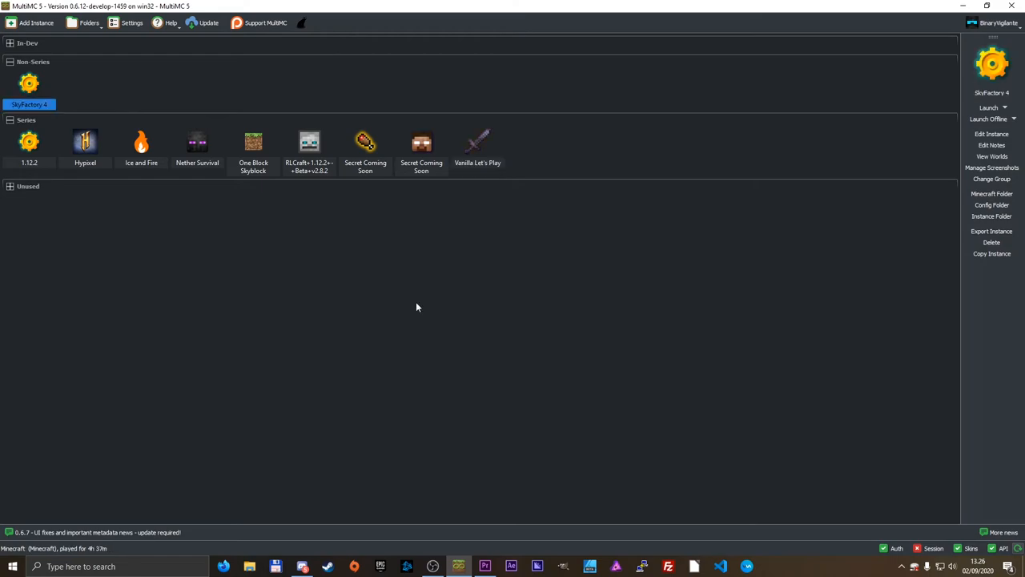